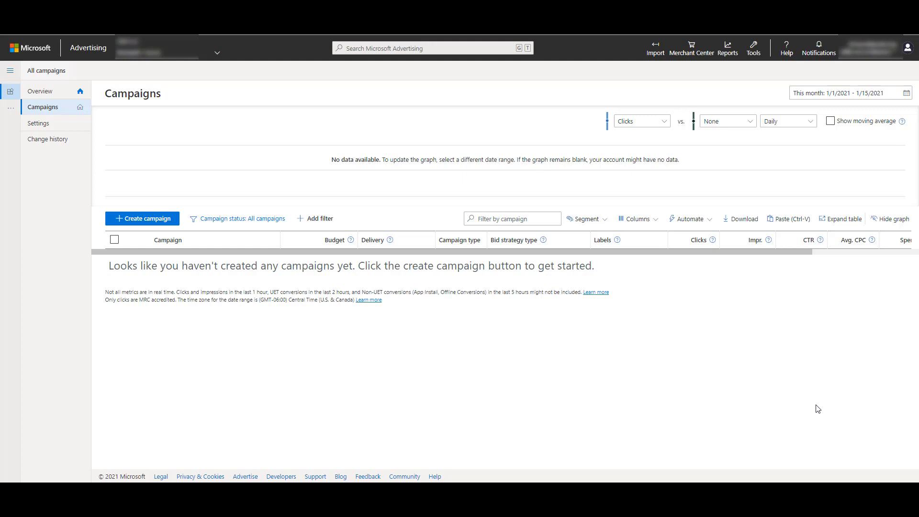
# Step: Launch the Audience network planner from the Tools menu under Planning
pyautogui.click(752, 48)
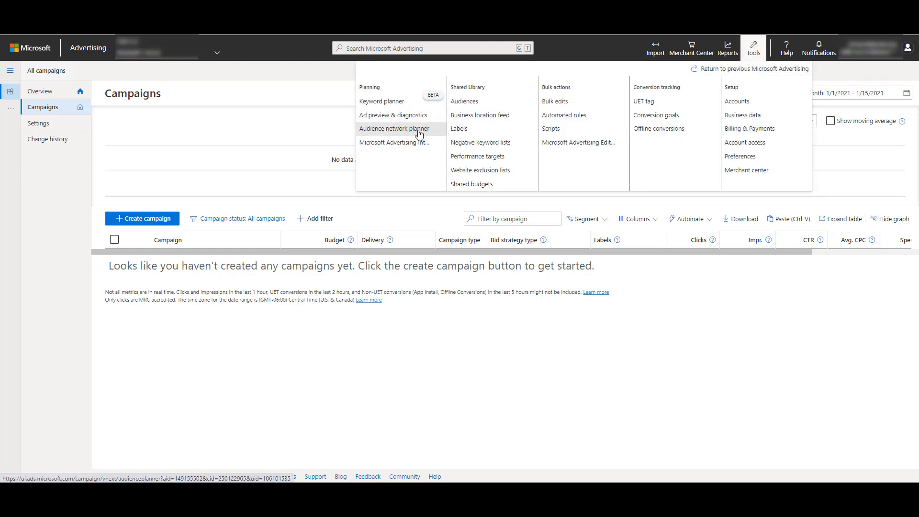
pyautogui.click(396, 129)
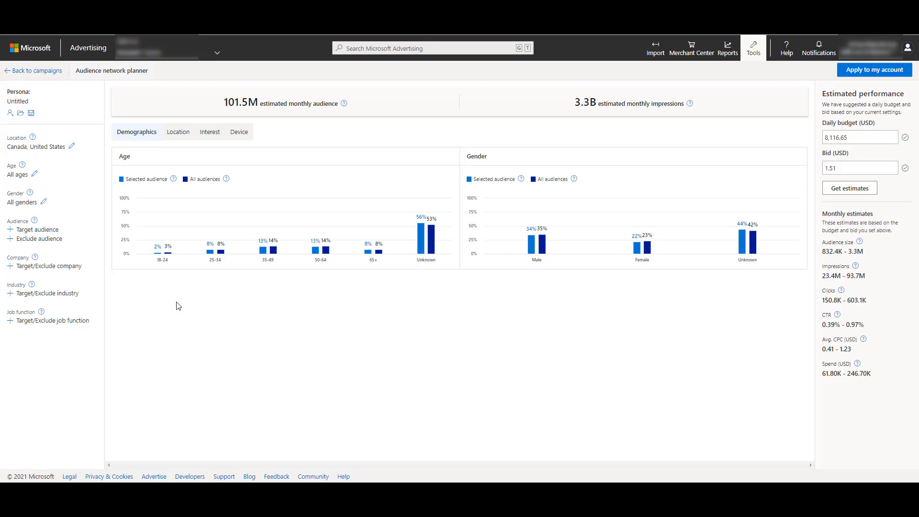
pyautogui.moveTo(371, 105)
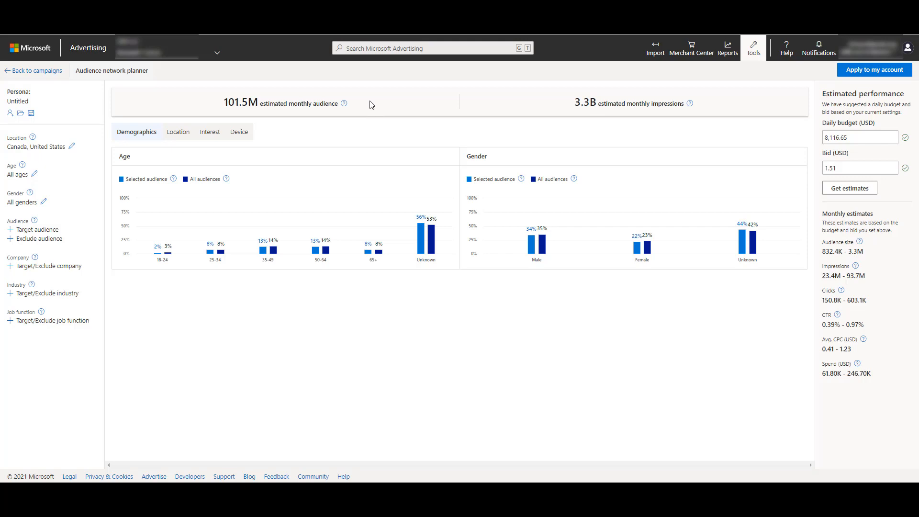
pyautogui.moveTo(703, 112)
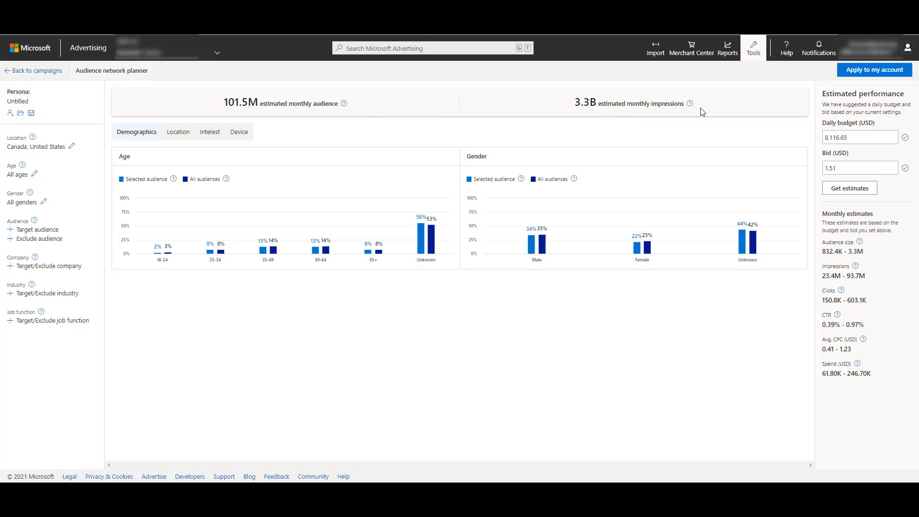
pyautogui.moveTo(137, 170)
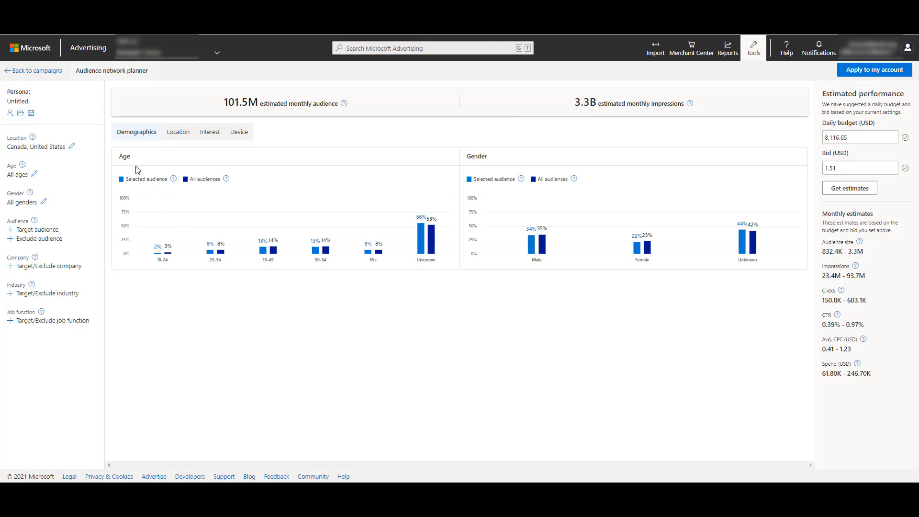
pyautogui.moveTo(144, 139)
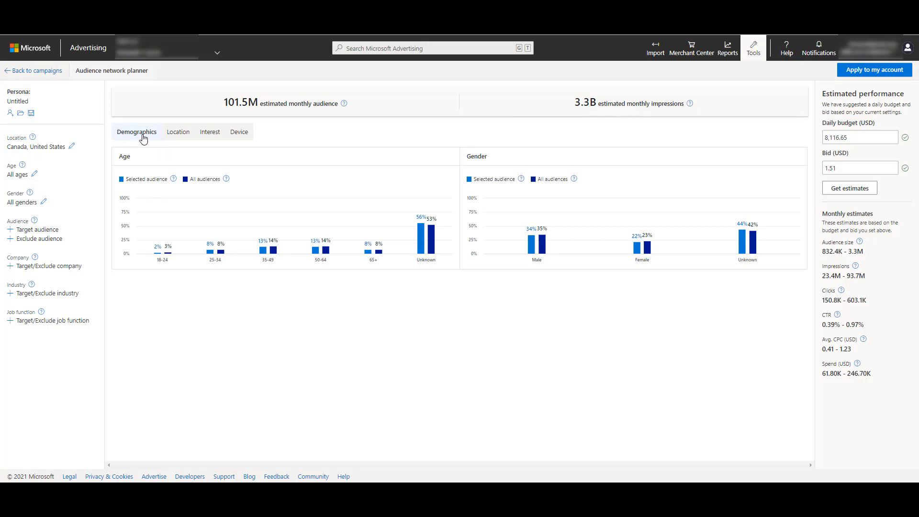
pyautogui.moveTo(177, 134)
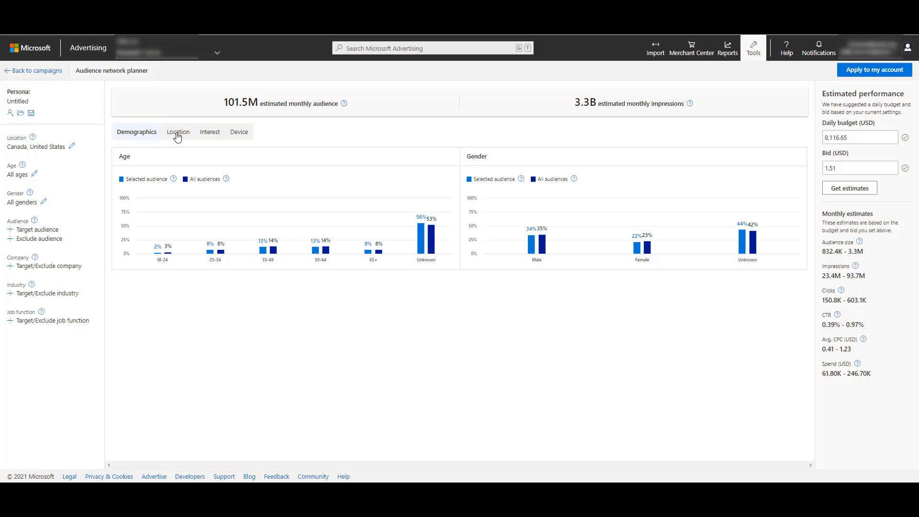
# Step: Review the audience's location, in-market interest and primary device breakdowns
pyautogui.click(177, 132)
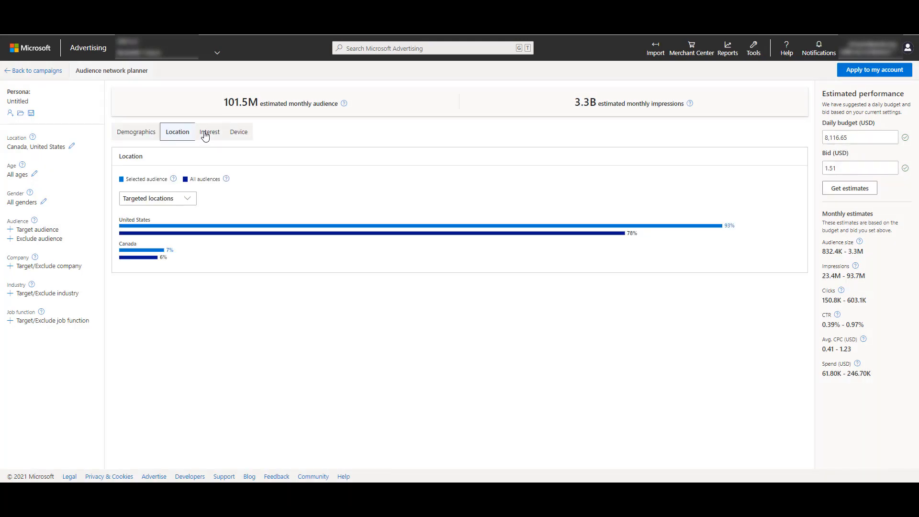
pyautogui.click(209, 131)
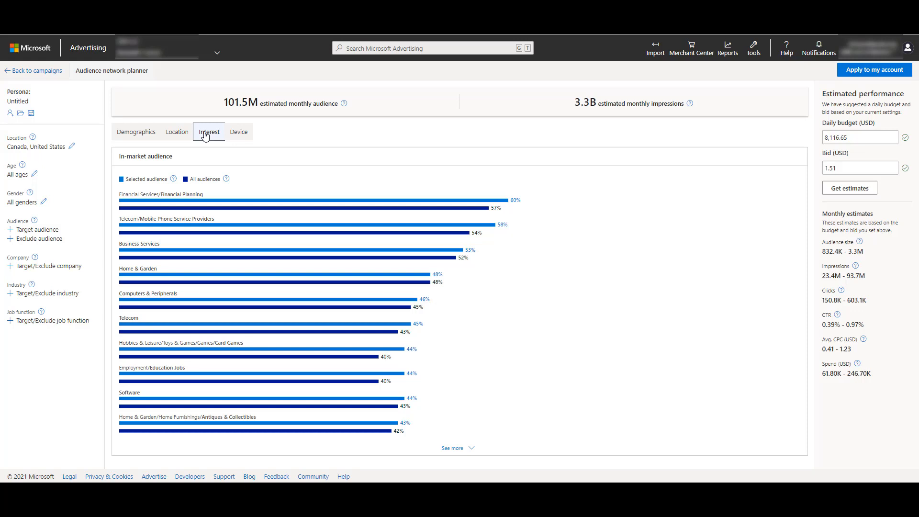
pyautogui.moveTo(239, 131)
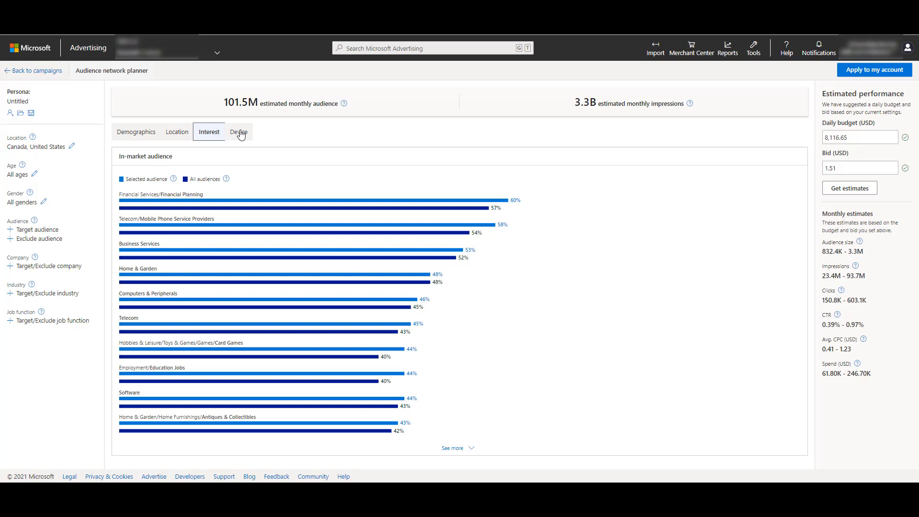
pyautogui.click(237, 131)
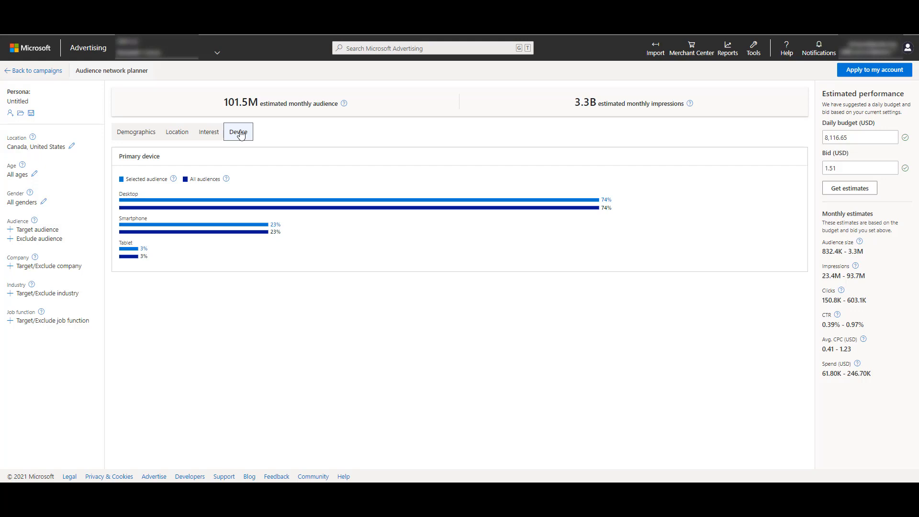
pyautogui.moveTo(781, 154)
pyautogui.write('1000')
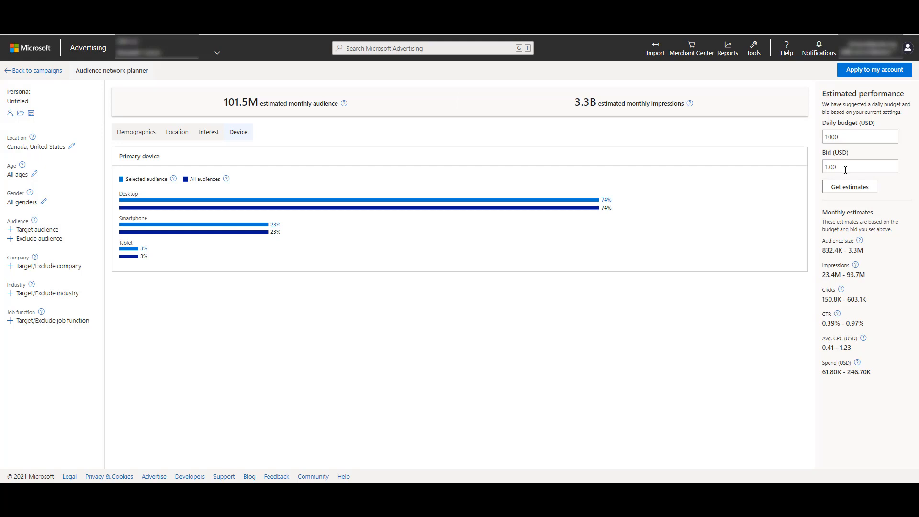
# Step: Recalculate monthly estimates for the 1000 daily budget and 1.00 bid
pyautogui.click(848, 188)
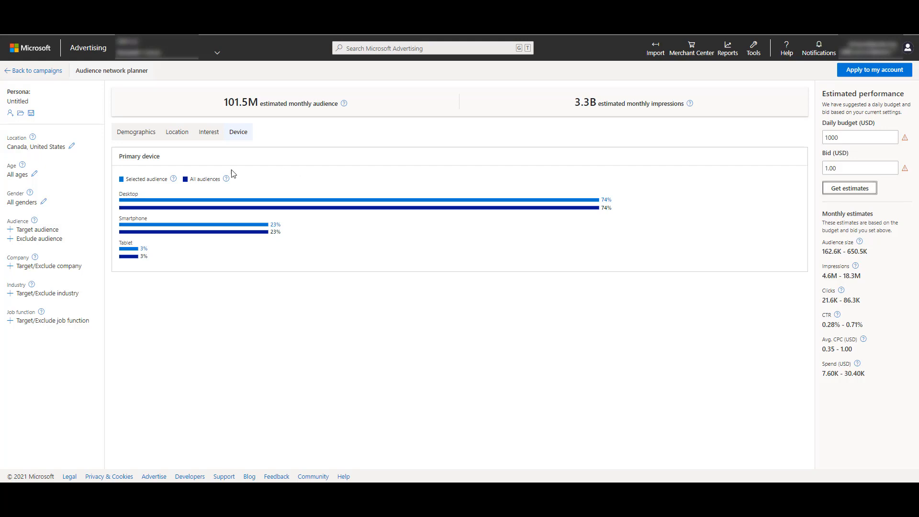
# Step: Replace Canada and United States with Minnesota as the persona's only targeted location
pyautogui.click(71, 146)
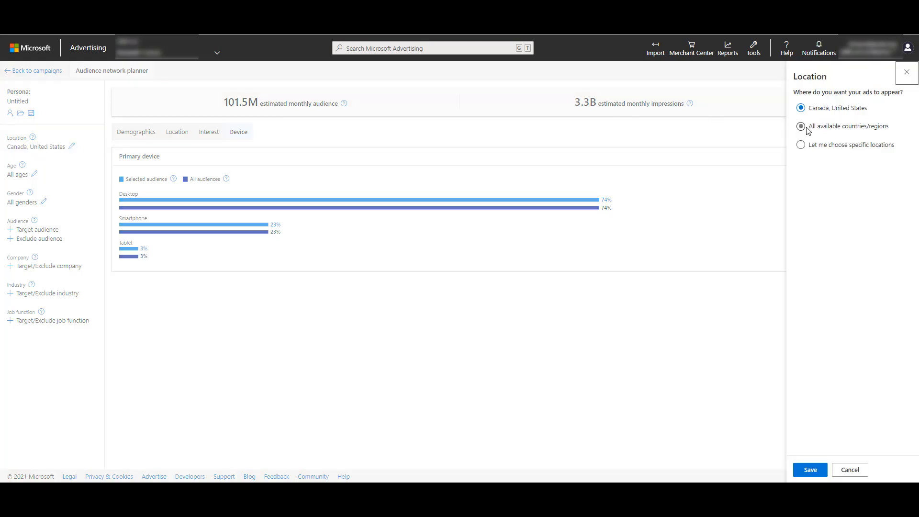
pyautogui.click(800, 126)
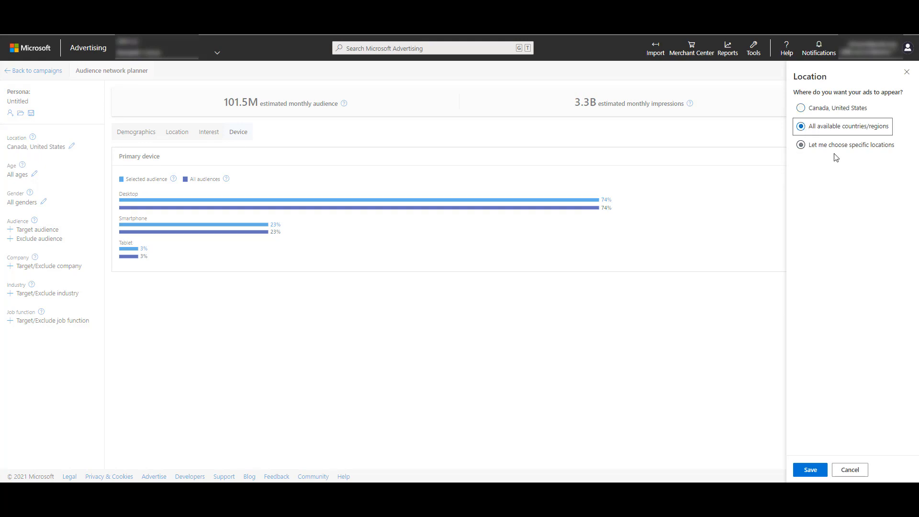
pyautogui.moveTo(838, 152)
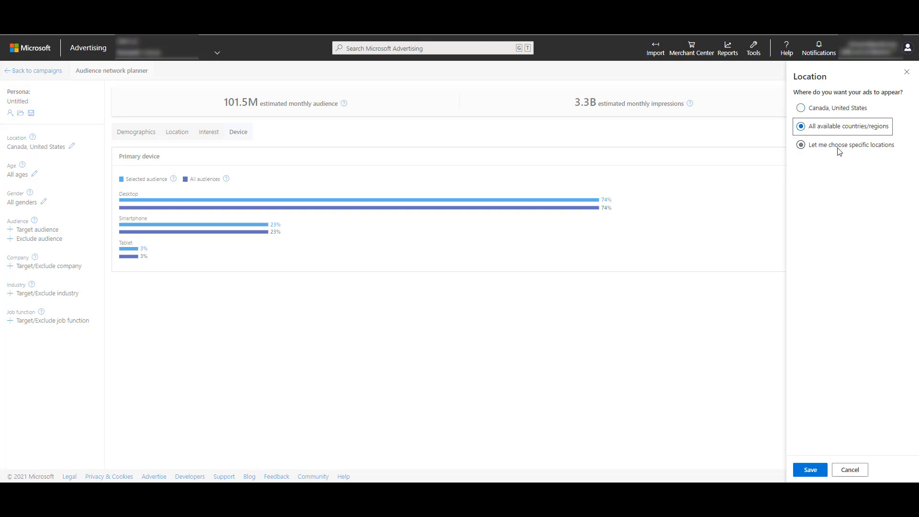
pyautogui.click(800, 144)
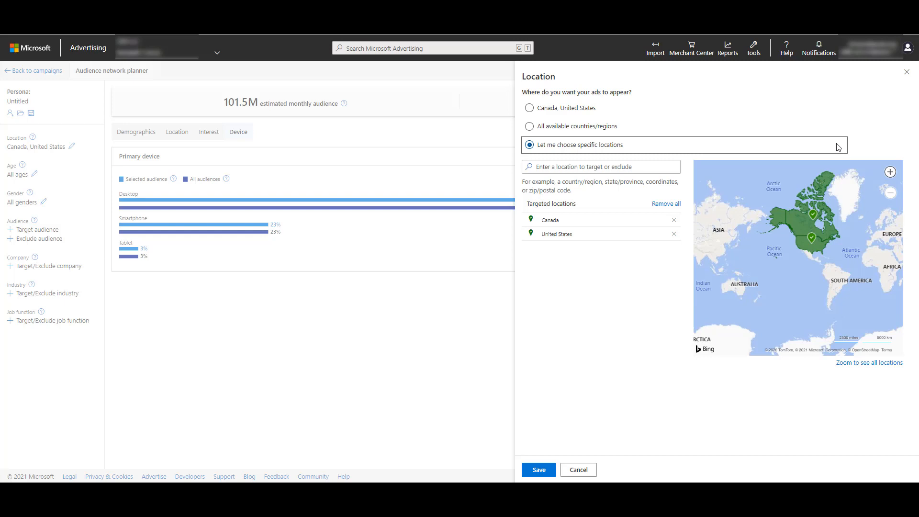
pyautogui.moveTo(762, 152)
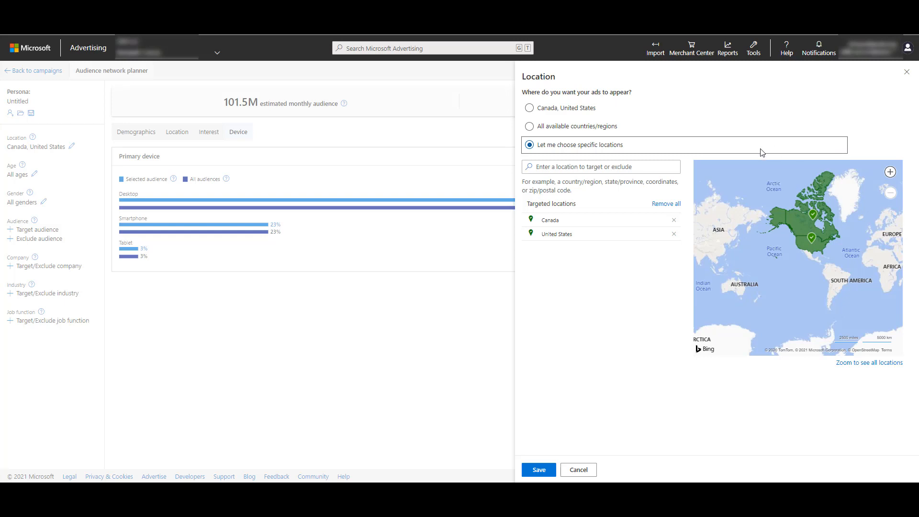
pyautogui.click(674, 219)
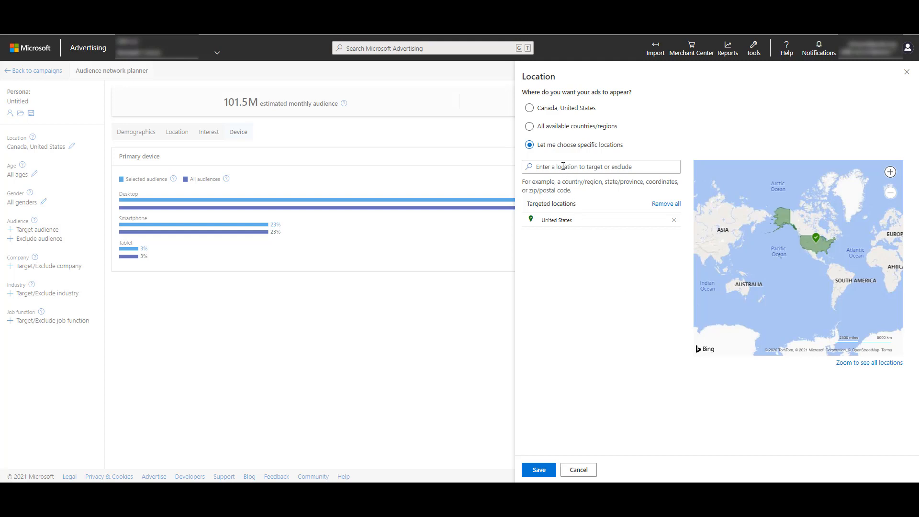
pyautogui.write('minnesota')
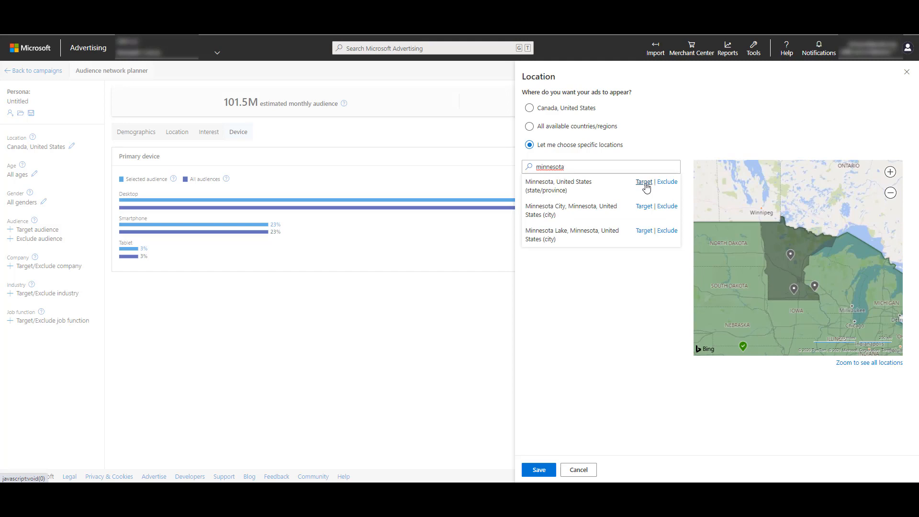
pyautogui.moveTo(666, 182)
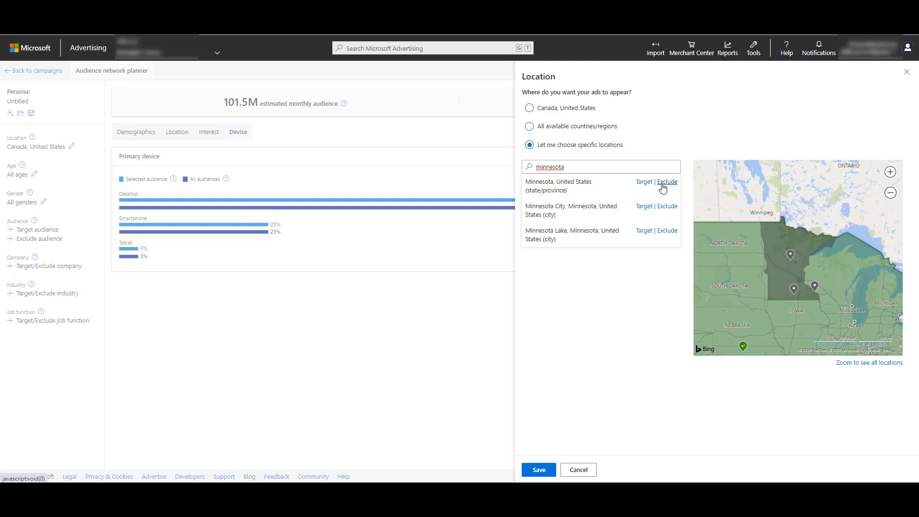
pyautogui.moveTo(643, 182)
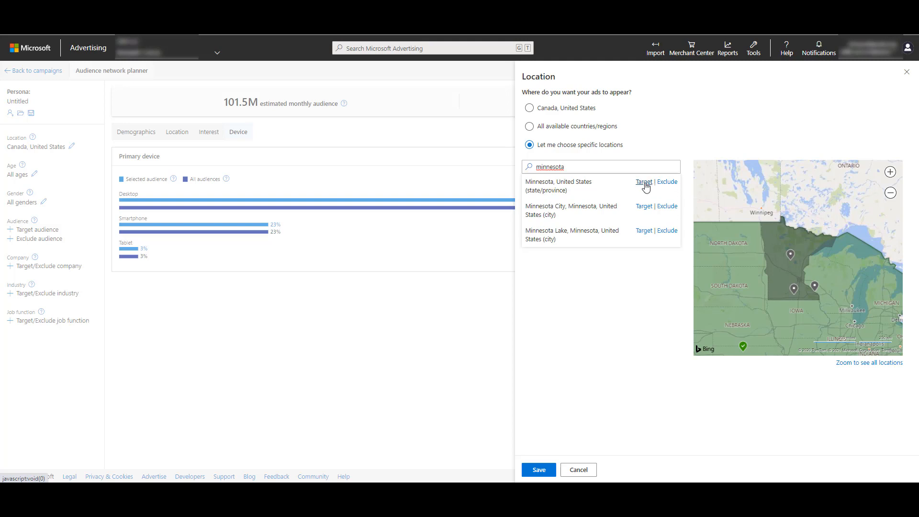
pyautogui.click(643, 182)
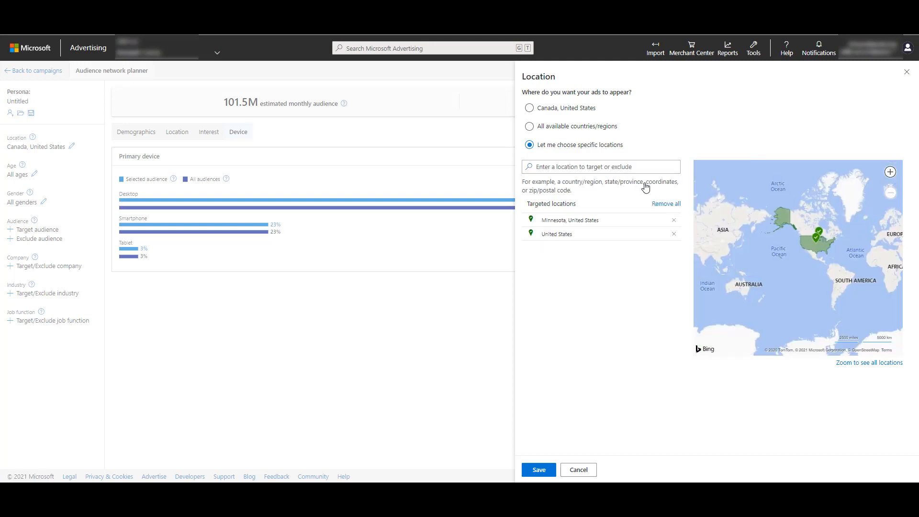
pyautogui.moveTo(673, 234)
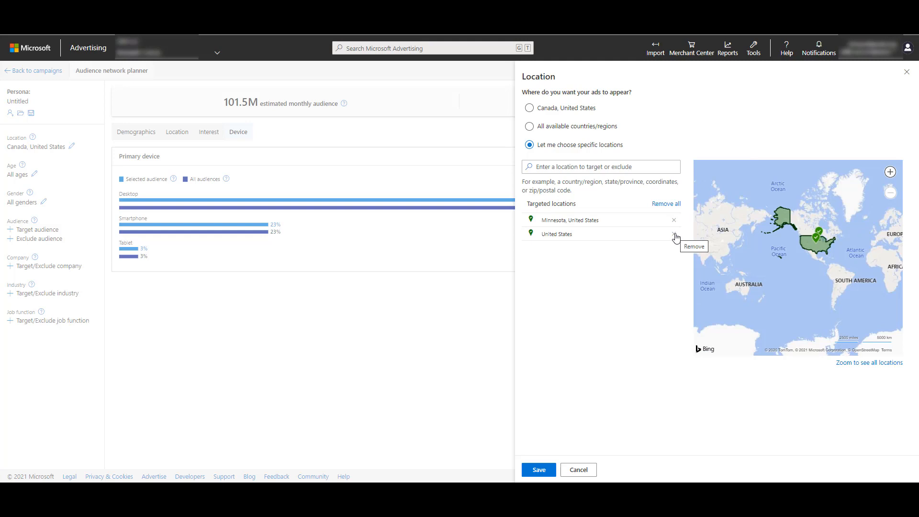
pyautogui.click(673, 234)
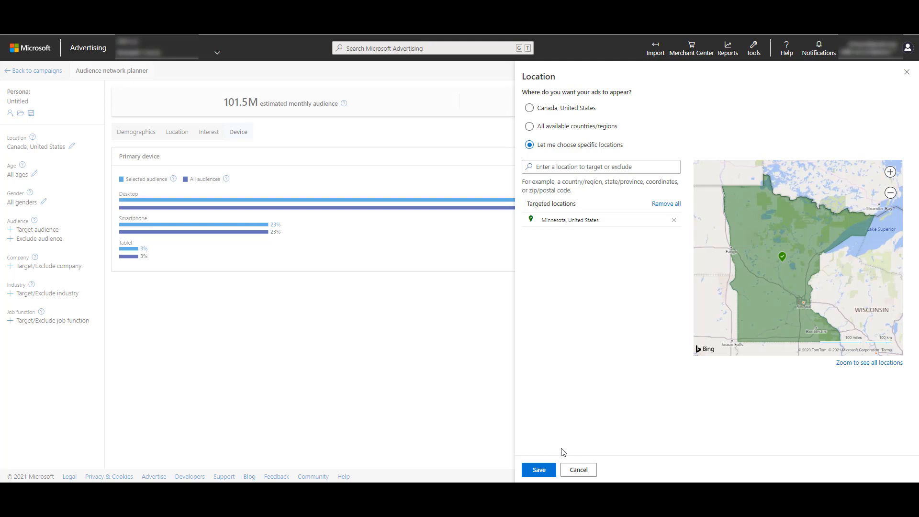
pyautogui.click(537, 469)
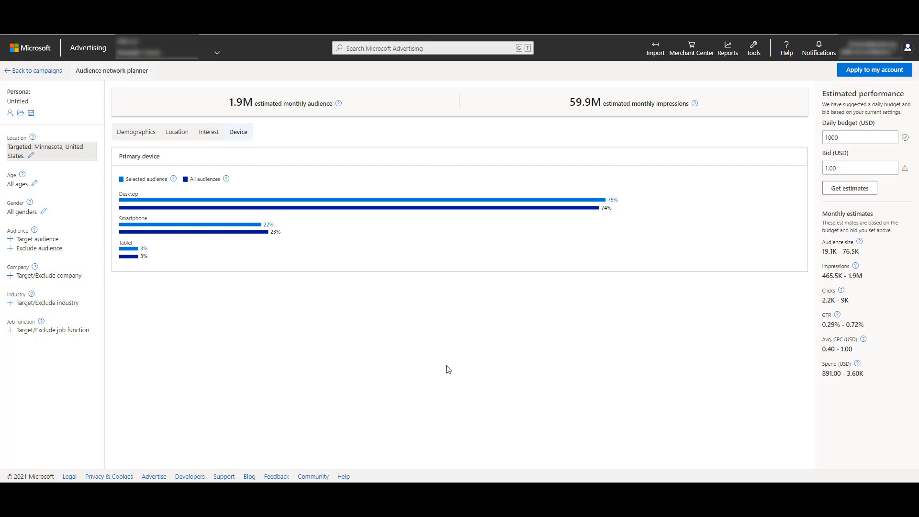
pyautogui.moveTo(381, 294)
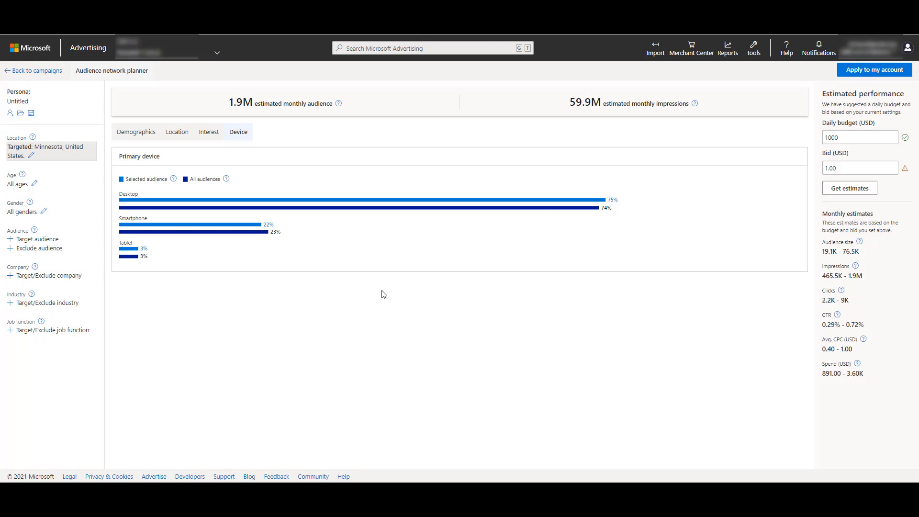
pyautogui.moveTo(136, 131)
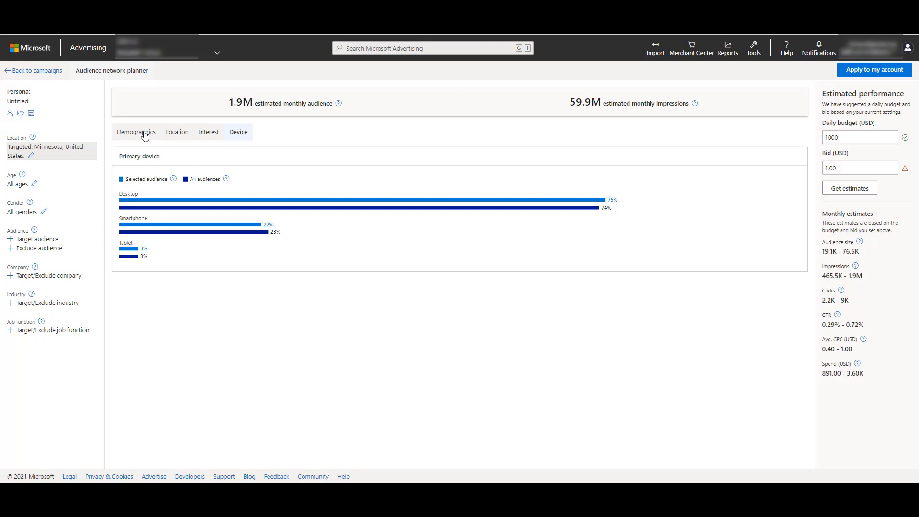
# Step: Restrict the persona's age targeting to the 18-24 range only
pyautogui.click(135, 131)
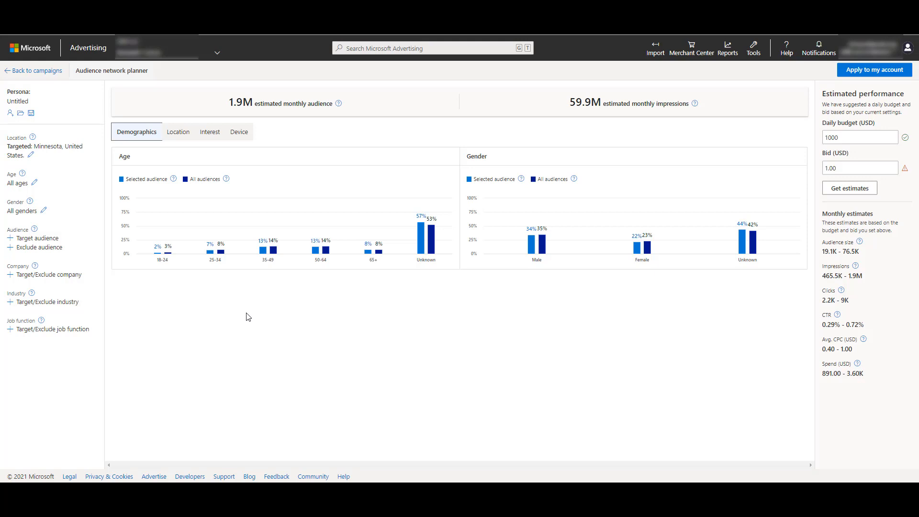
pyautogui.moveTo(35, 187)
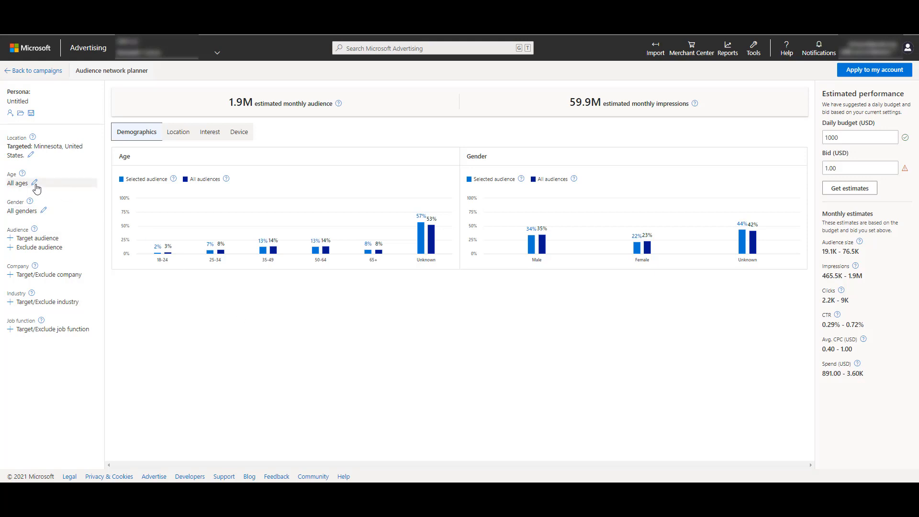
pyautogui.click(34, 183)
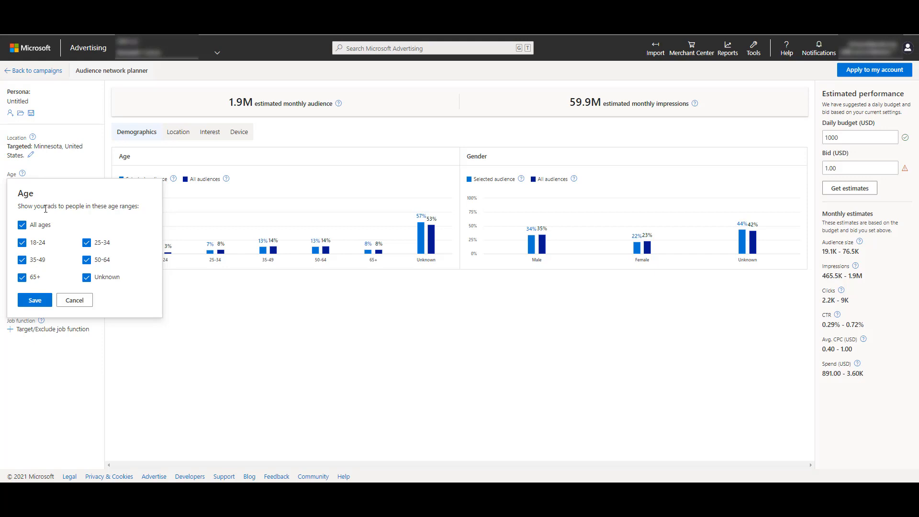
pyautogui.click(21, 225)
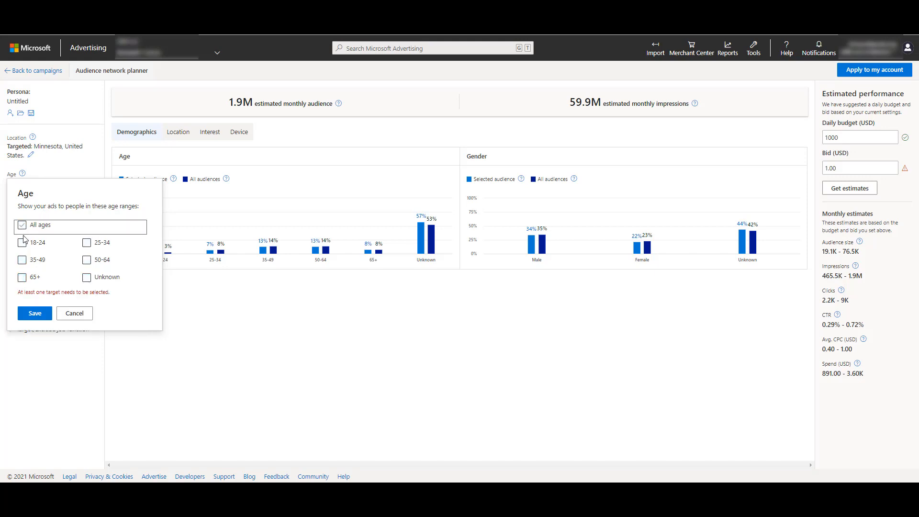
pyautogui.click(23, 242)
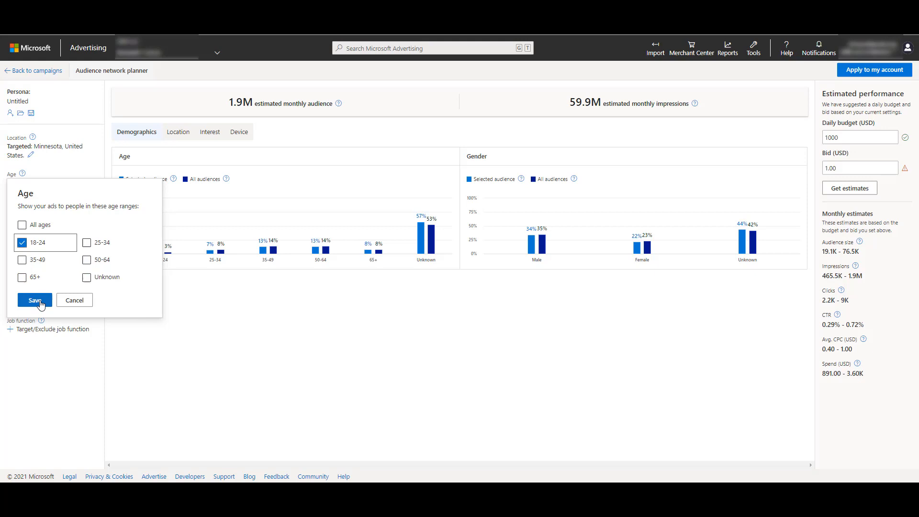
pyautogui.click(34, 299)
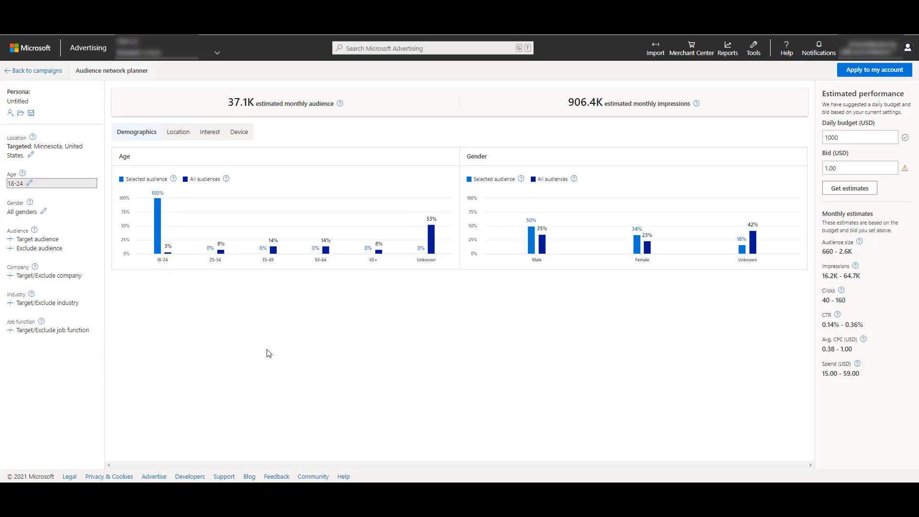
pyautogui.moveTo(60, 217)
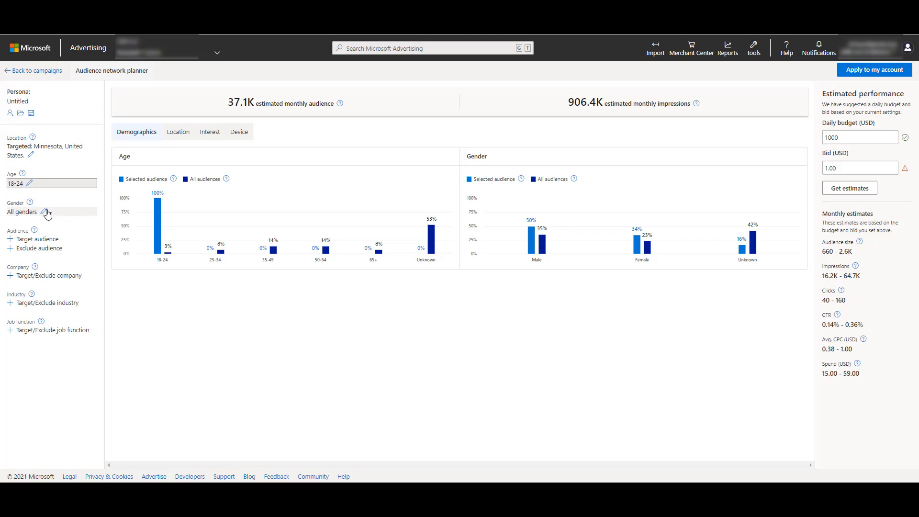
# Step: Restrict gender targeting to female only and bring up audience targeting
pyautogui.click(47, 212)
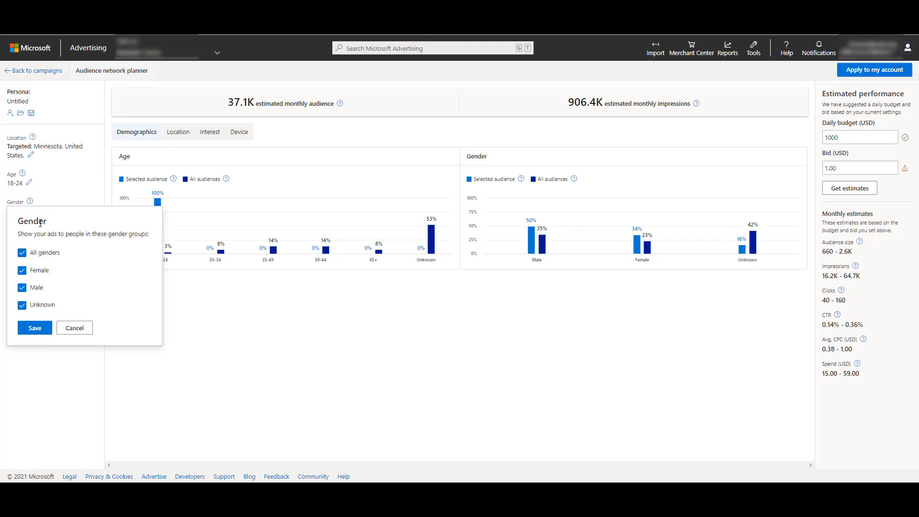
pyautogui.click(22, 252)
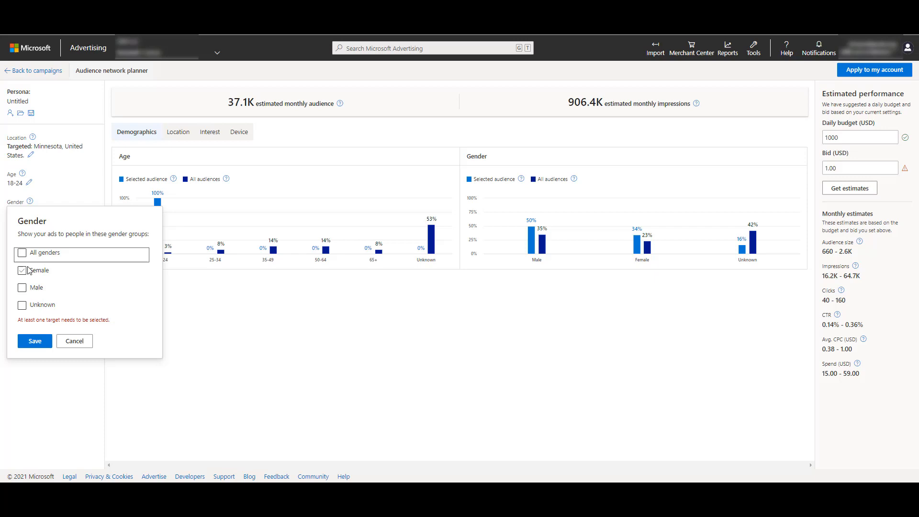
pyautogui.click(35, 340)
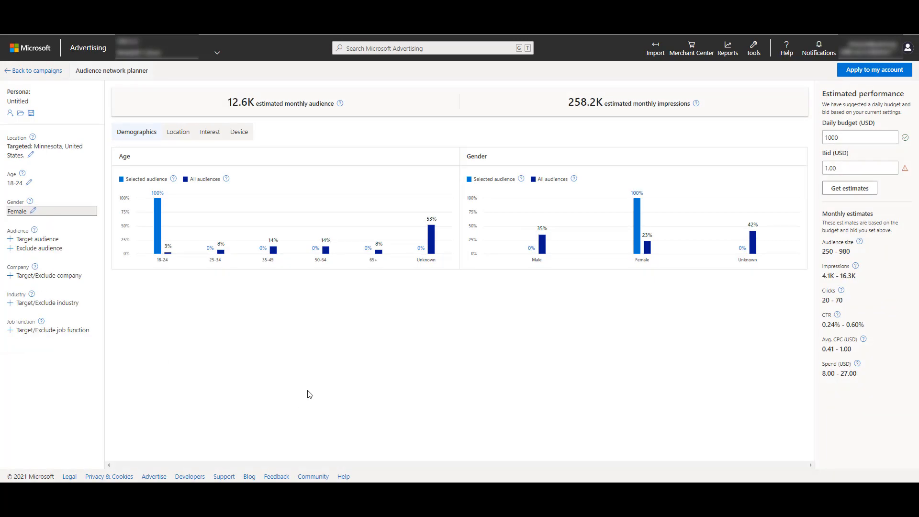
pyautogui.click(37, 238)
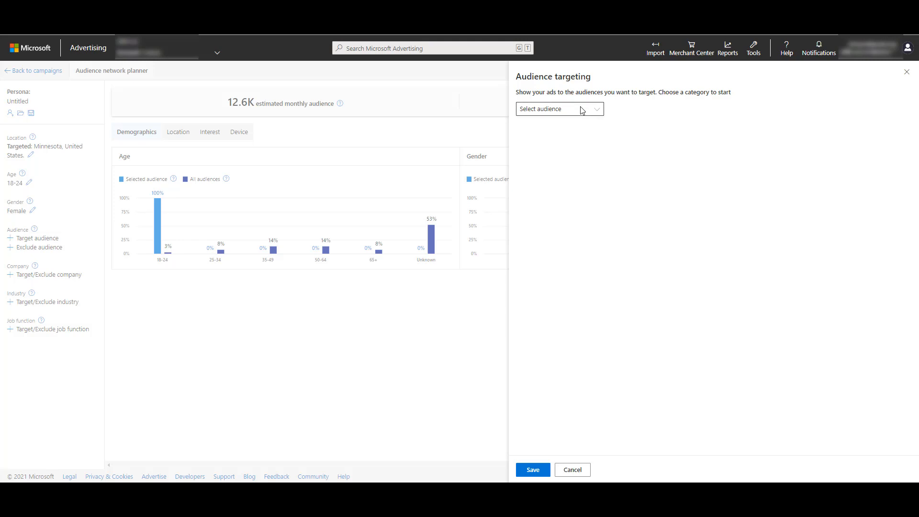
# Step: Add the Web Design & Development in-market audience and view the interest breakdown
pyautogui.click(557, 110)
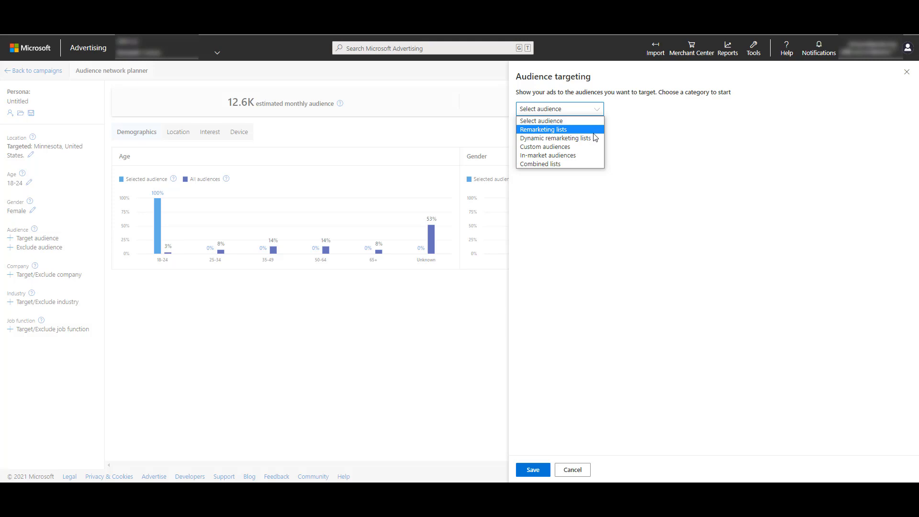
pyautogui.moveTo(556, 138)
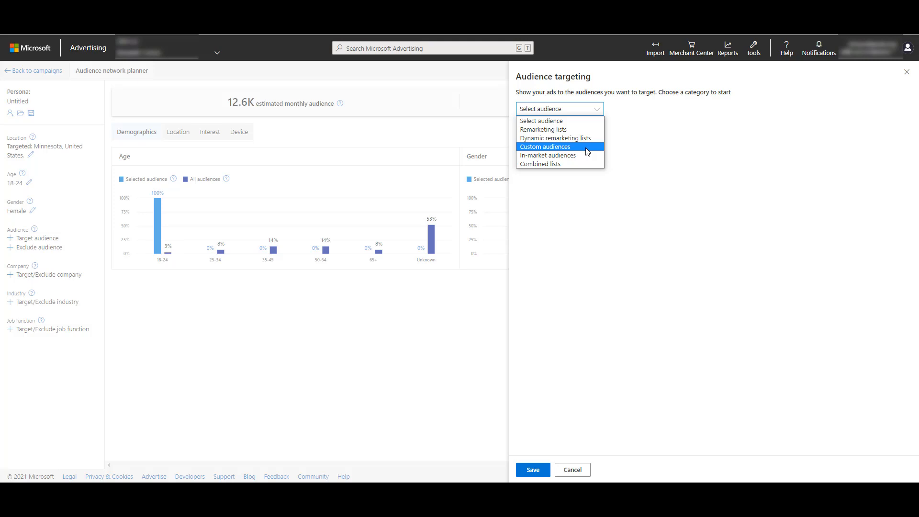
pyautogui.moveTo(583, 167)
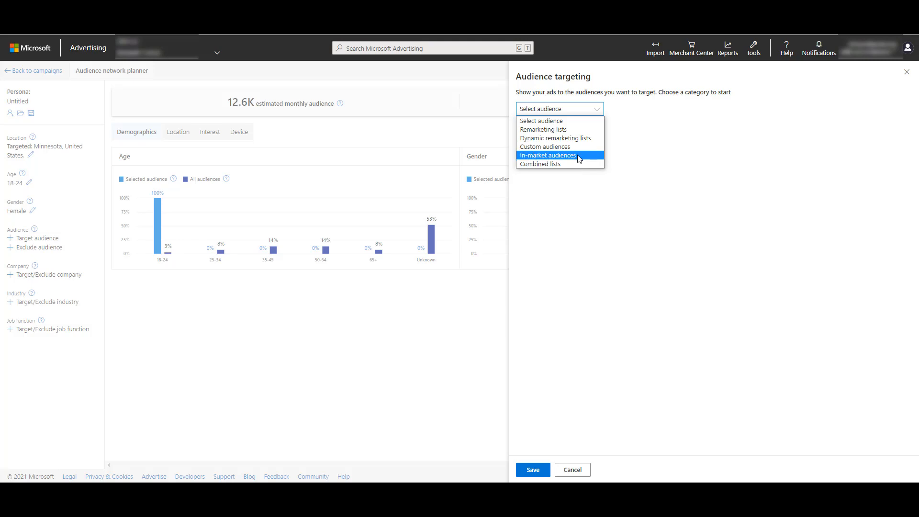
pyautogui.click(548, 155)
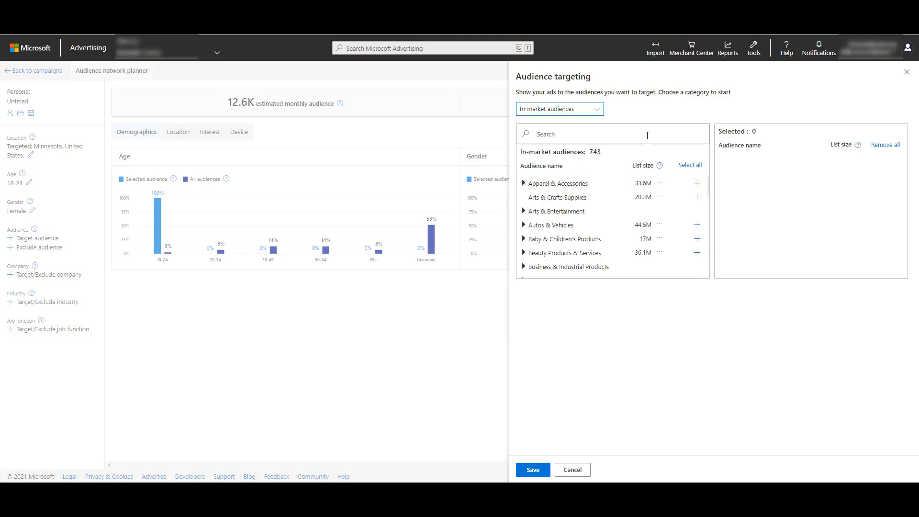
pyautogui.write('development')
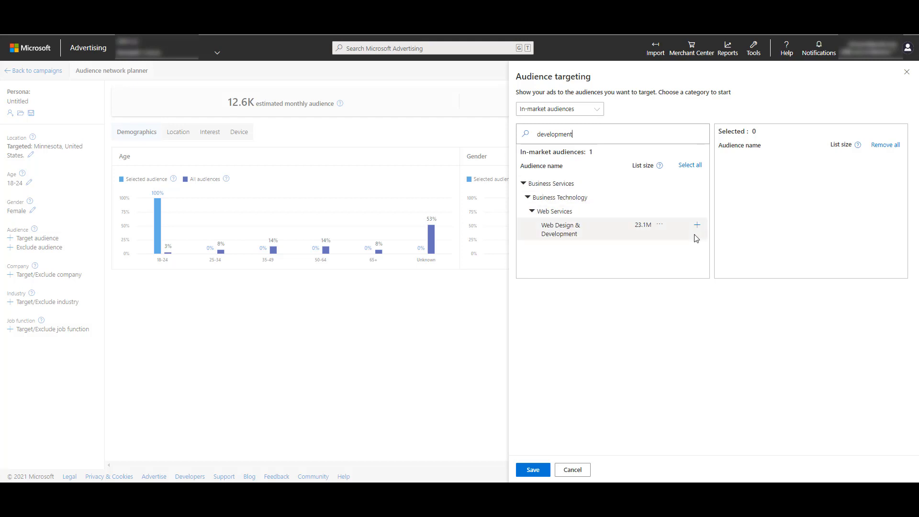
pyautogui.moveTo(697, 226)
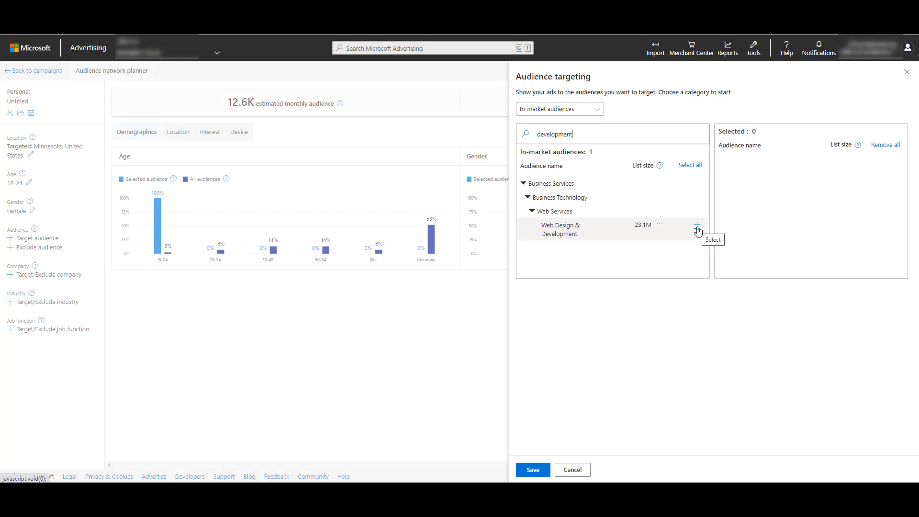
pyautogui.click(696, 228)
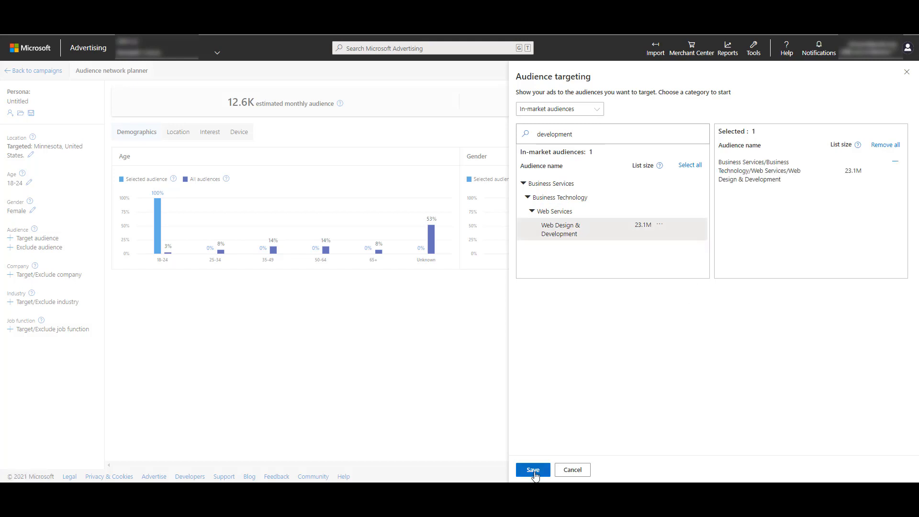
pyautogui.click(532, 469)
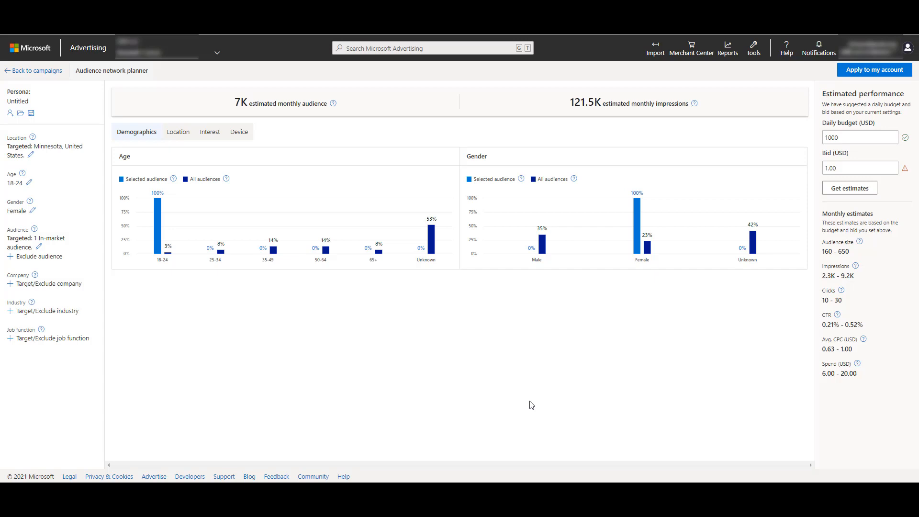
pyautogui.moveTo(371, 47)
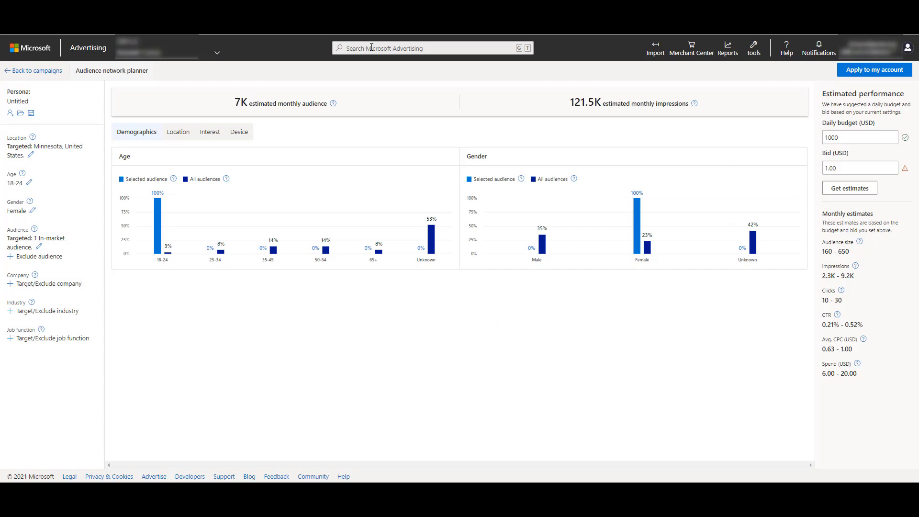
pyautogui.click(209, 131)
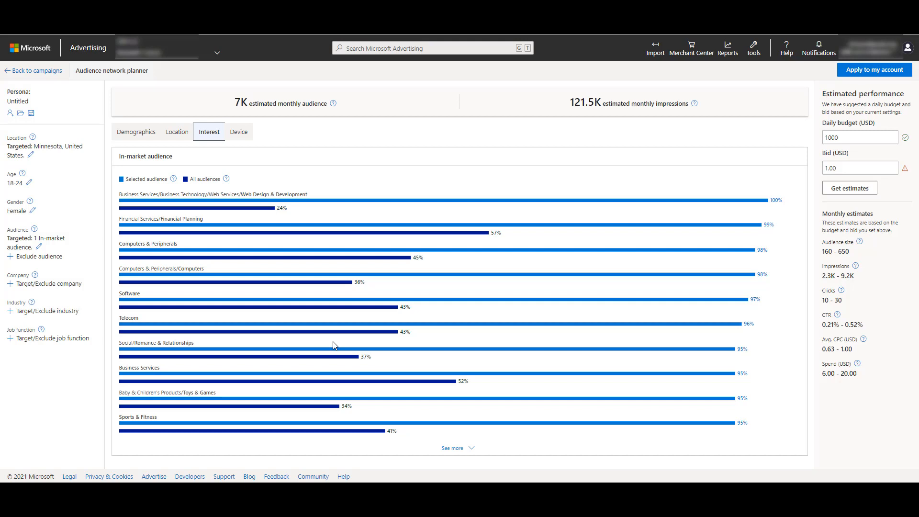
pyautogui.moveTo(39, 256)
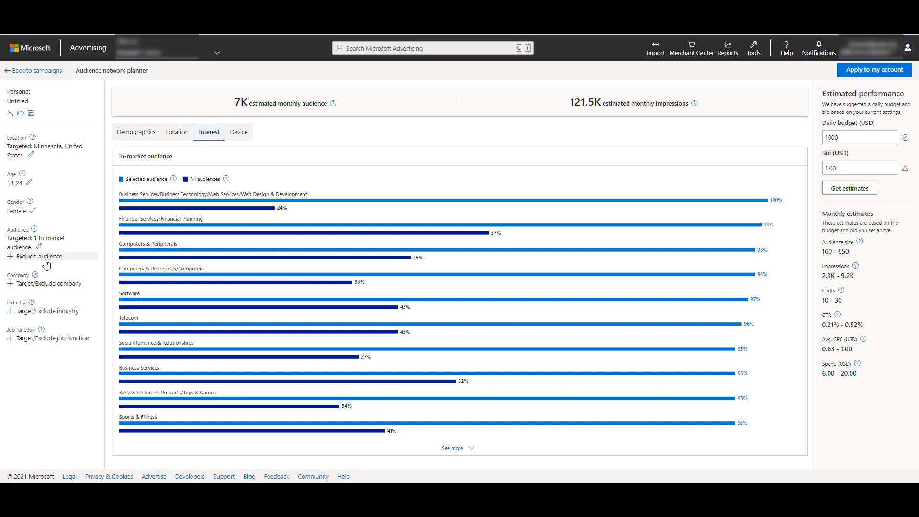
pyautogui.click(39, 256)
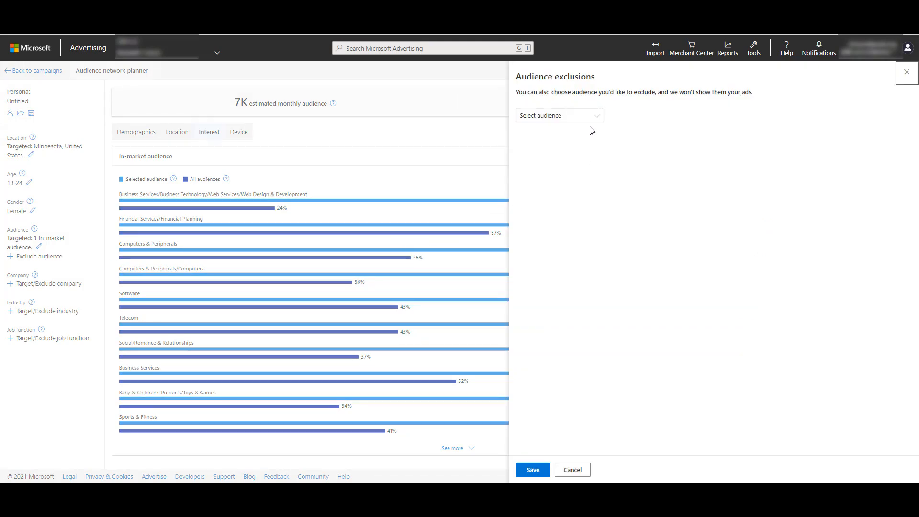
pyautogui.click(557, 115)
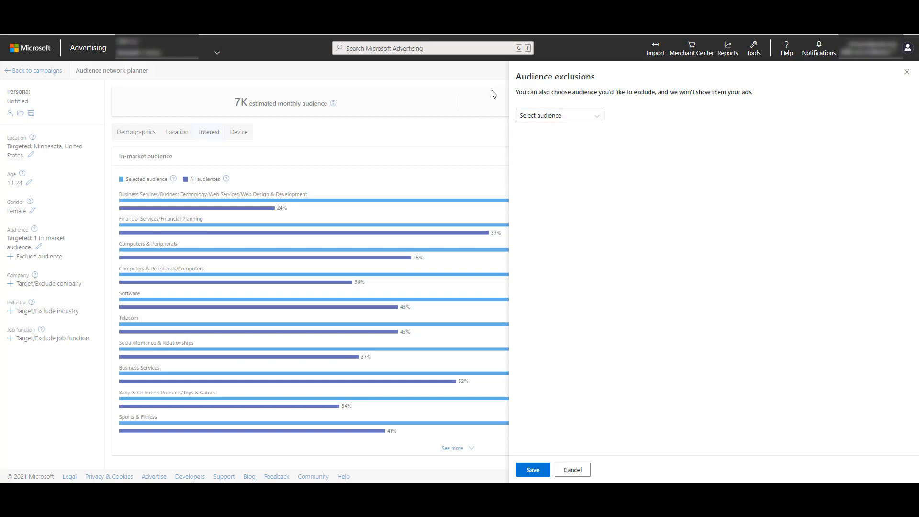
pyautogui.click(571, 470)
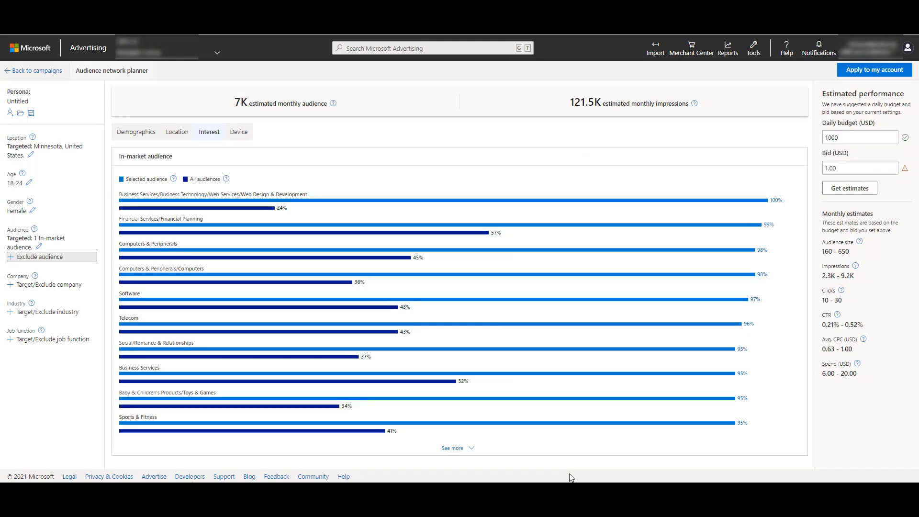
pyautogui.moveTo(298, 254)
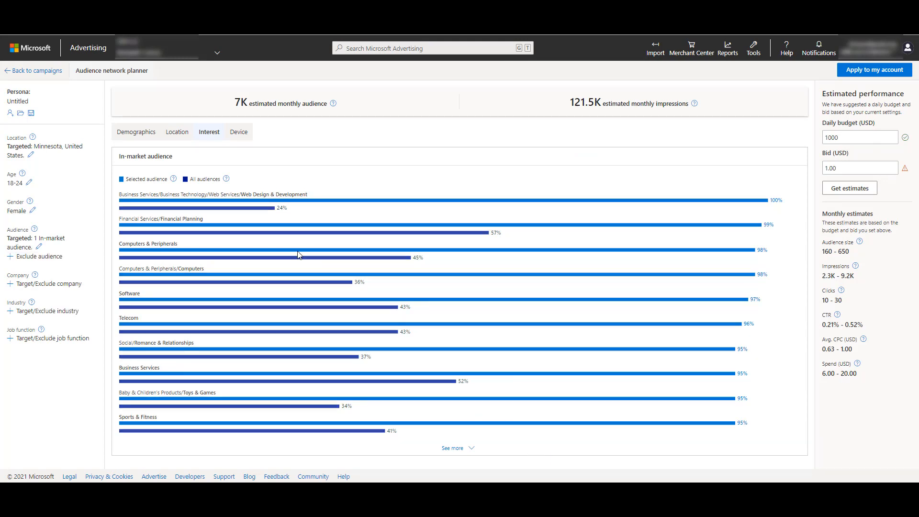
pyautogui.moveTo(82, 272)
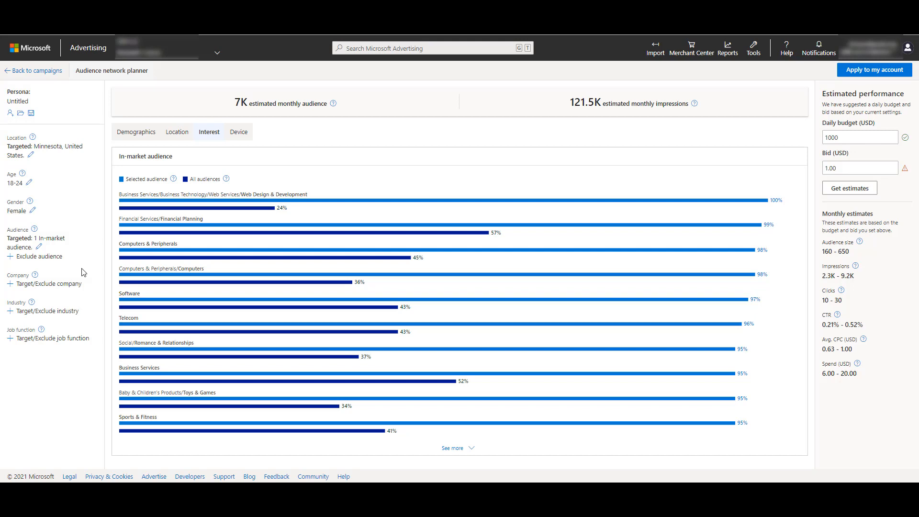
pyautogui.moveTo(49, 283)
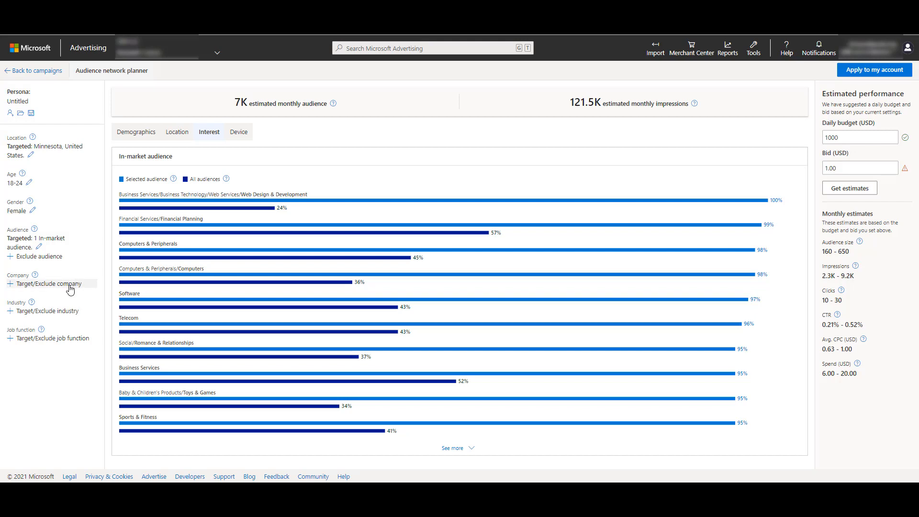
# Step: Target people working at 3M, Target and Best Buy and save the companies
pyautogui.click(48, 283)
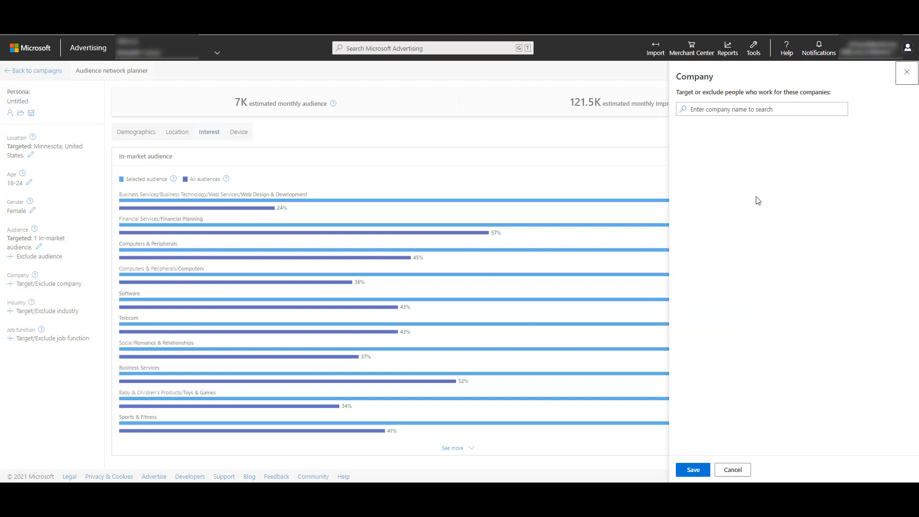
pyautogui.write('3M')
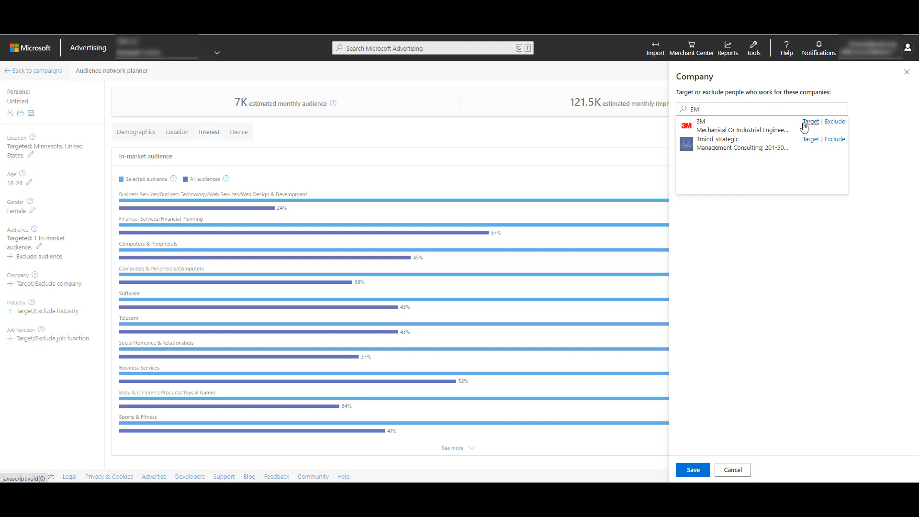
pyautogui.click(810, 121)
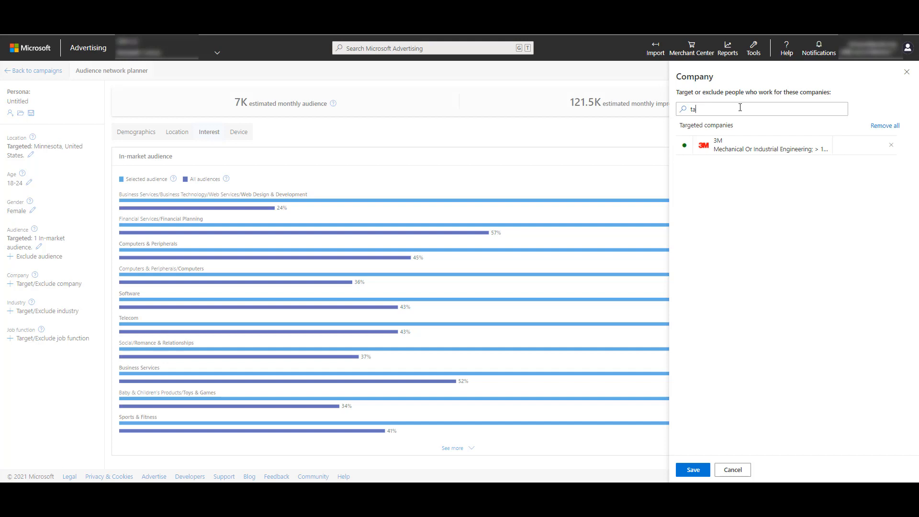
pyautogui.write('target')
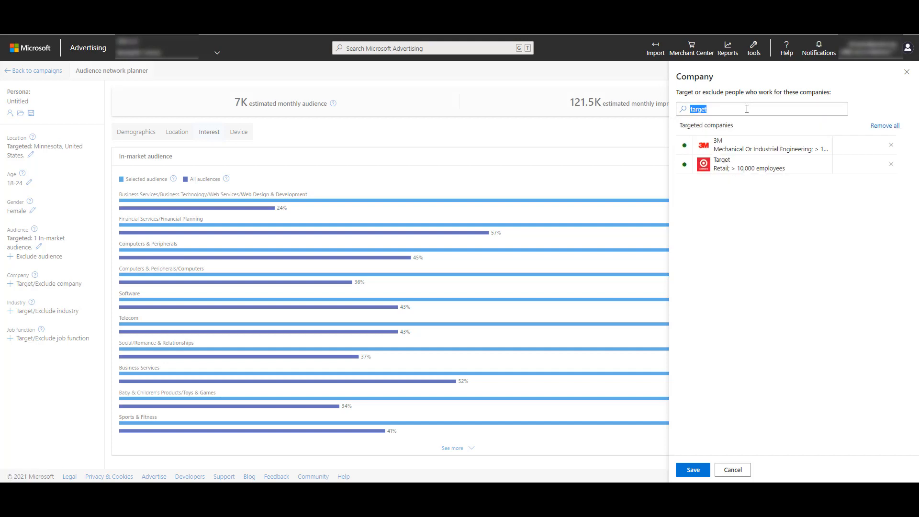
pyautogui.write('best buy')
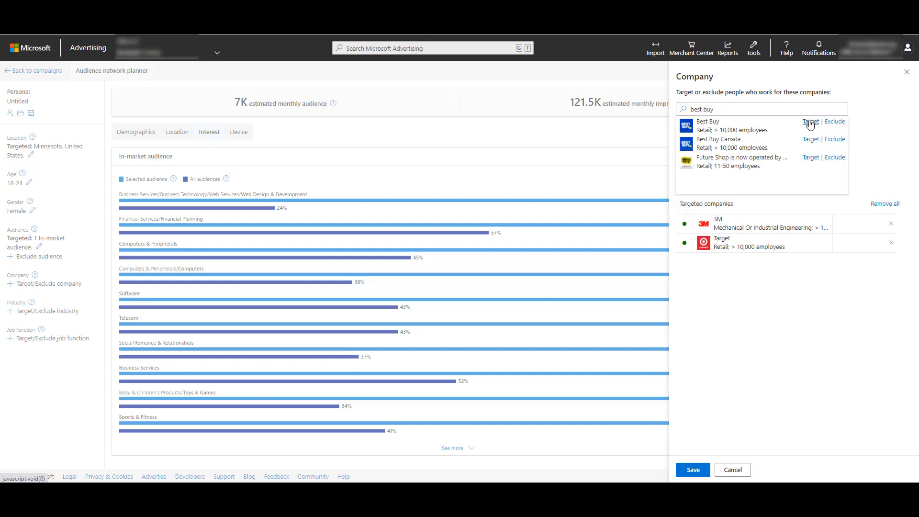
pyautogui.click(810, 122)
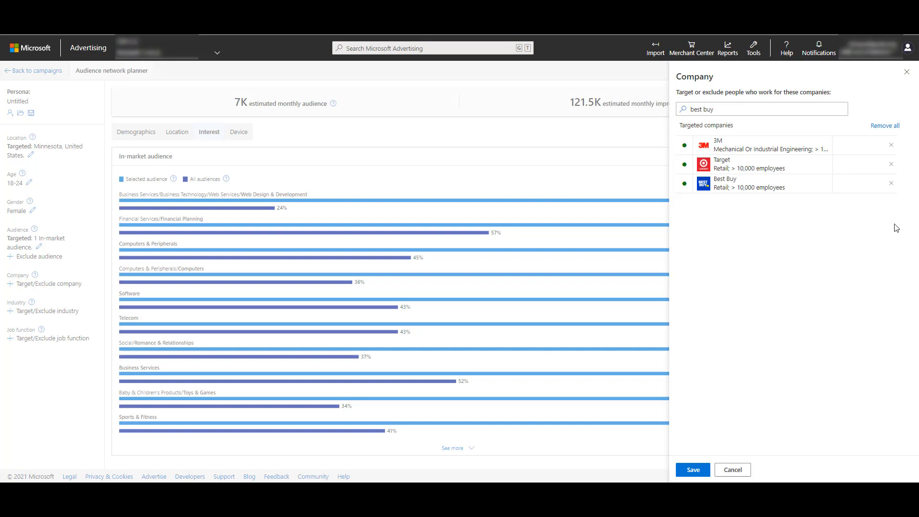
pyautogui.moveTo(873, 241)
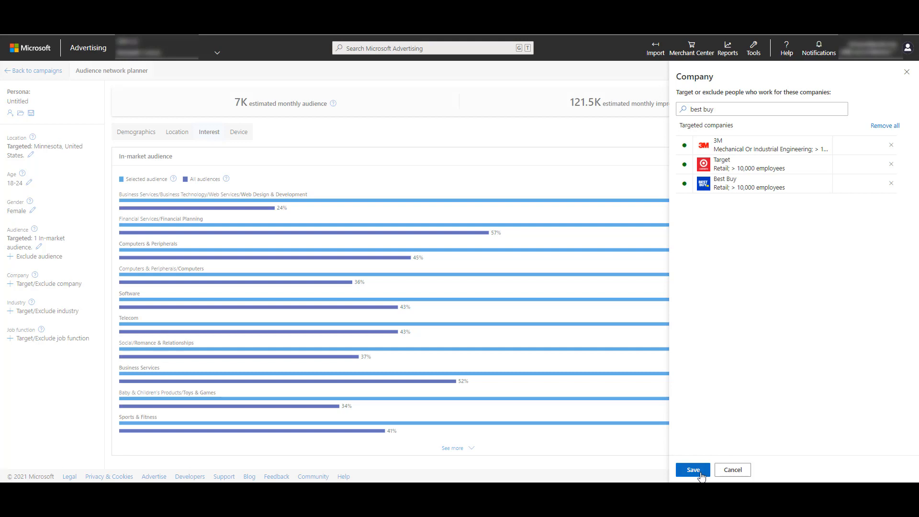
pyautogui.click(691, 469)
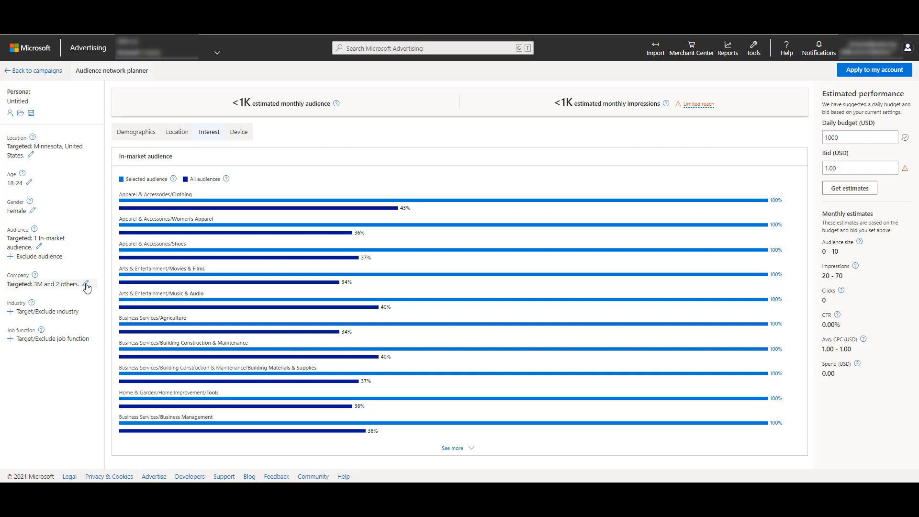
# Step: Clear the company targeting so the monthly audience returns to 7K
pyautogui.click(85, 285)
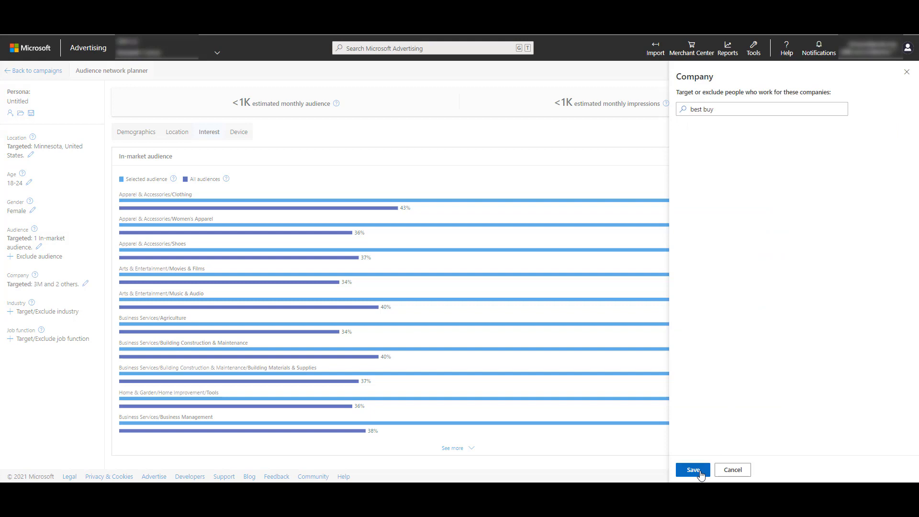
pyautogui.click(692, 470)
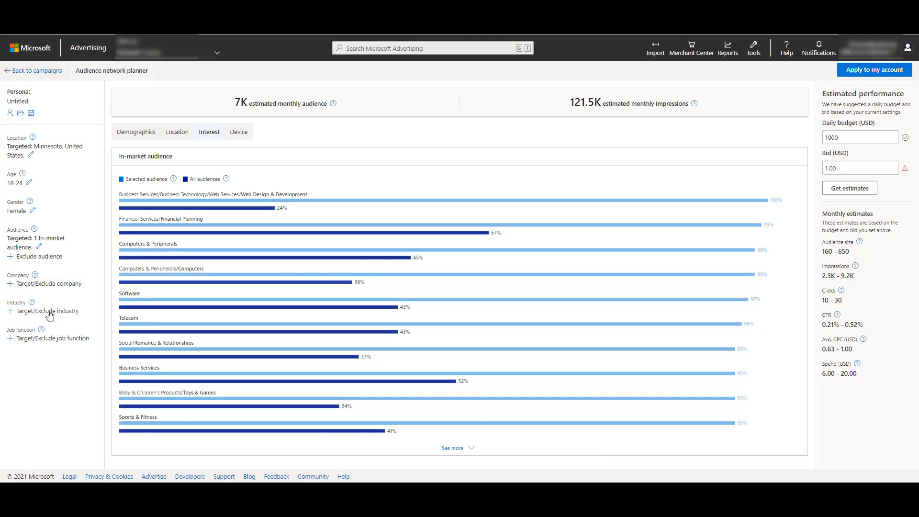
pyautogui.click(48, 311)
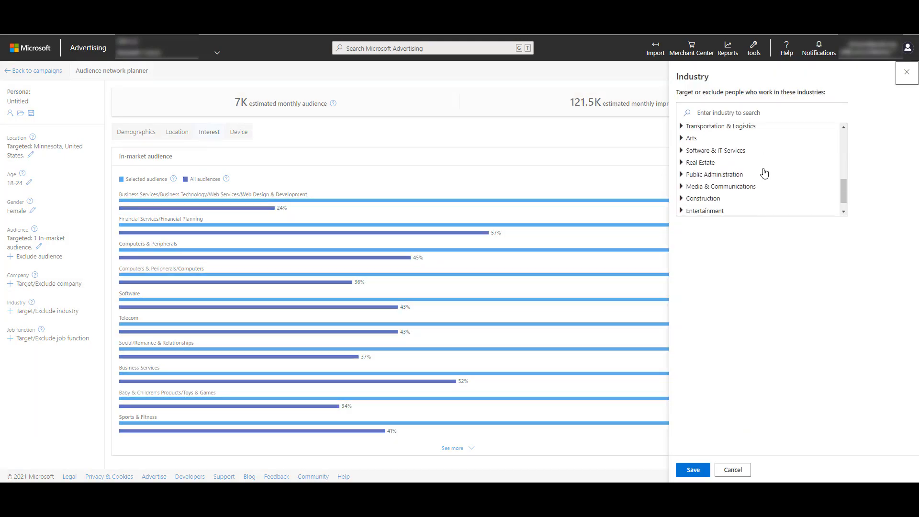
pyautogui.scroll(-3)
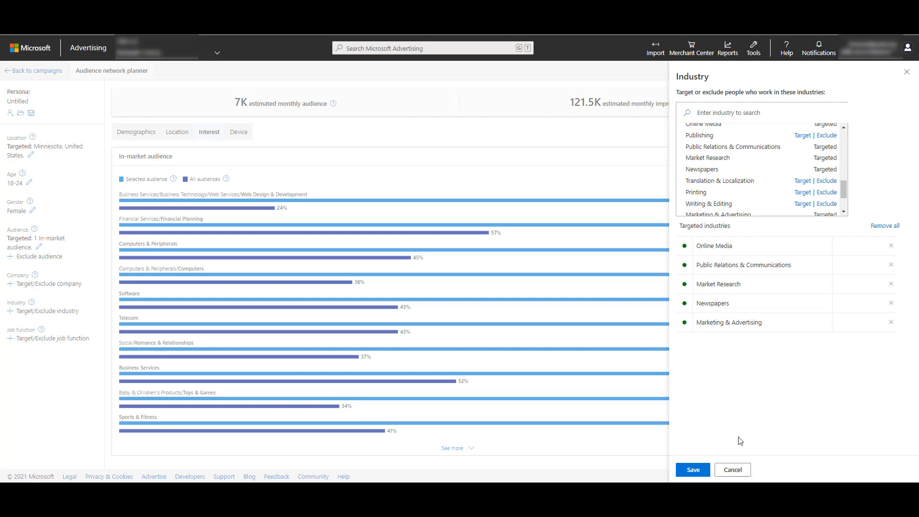
pyautogui.click(692, 469)
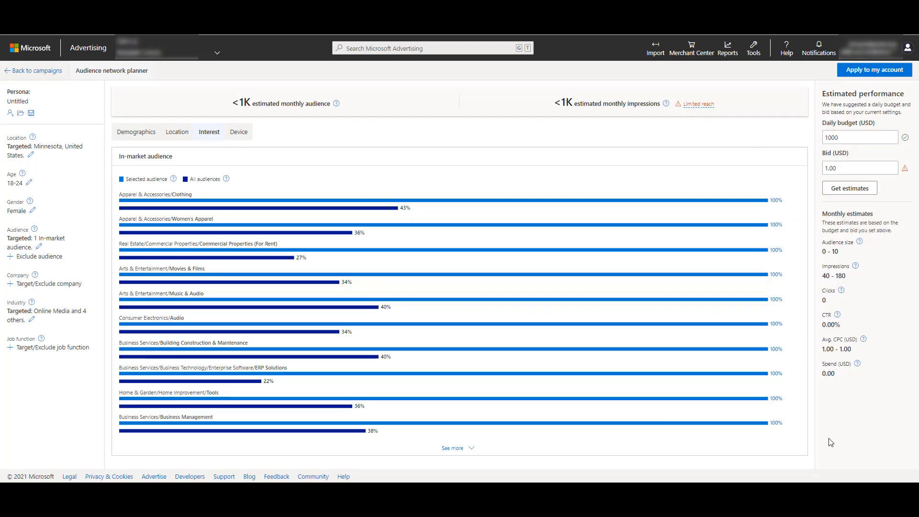
pyautogui.moveTo(358, 371)
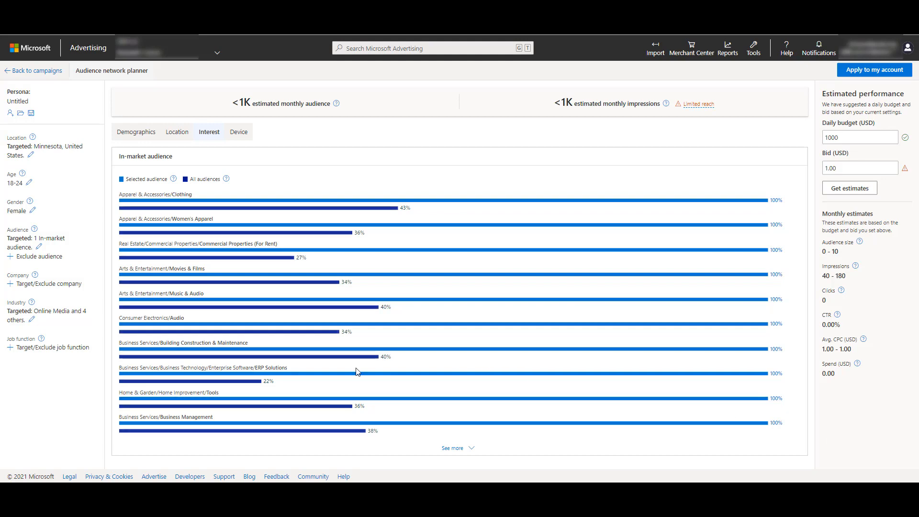
pyautogui.click(29, 320)
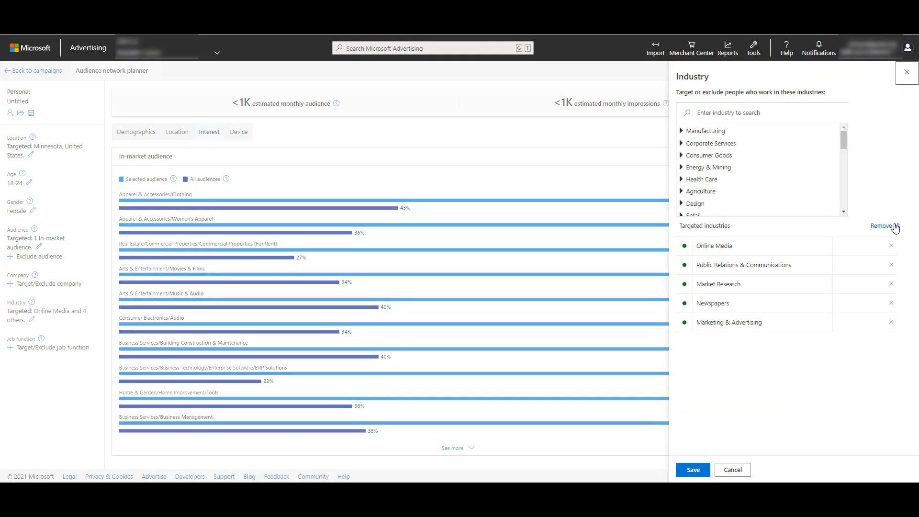
pyautogui.click(691, 469)
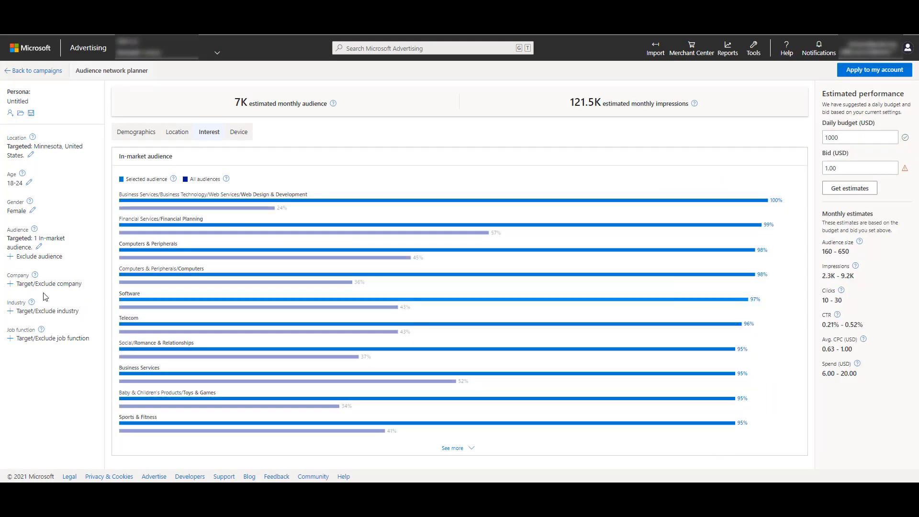
pyautogui.click(53, 338)
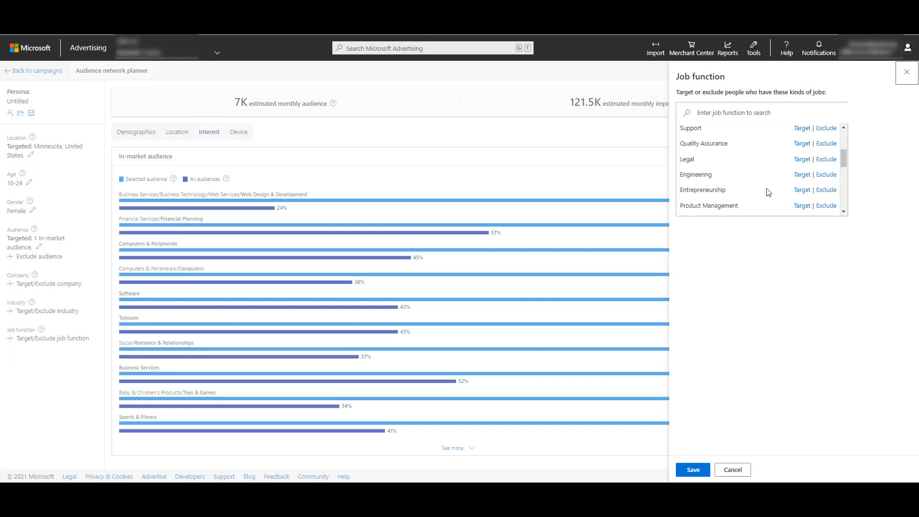
pyautogui.scroll(-3)
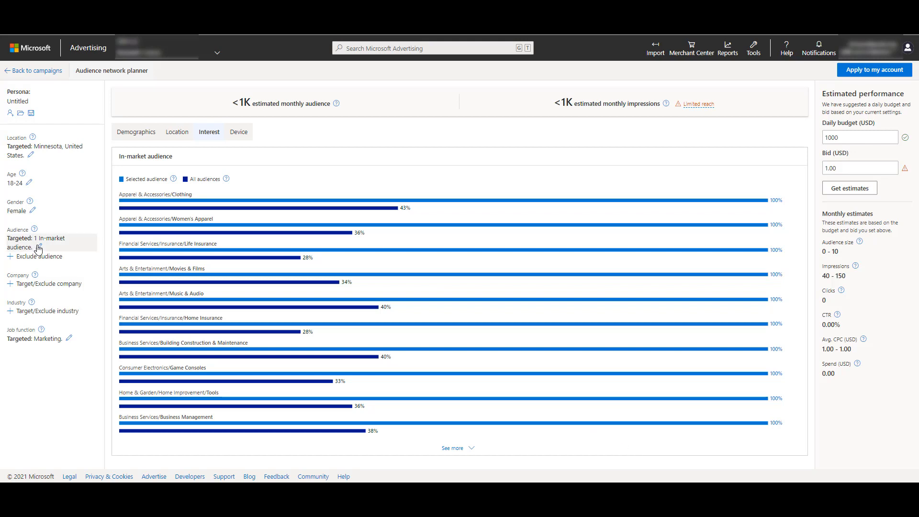
pyautogui.click(69, 339)
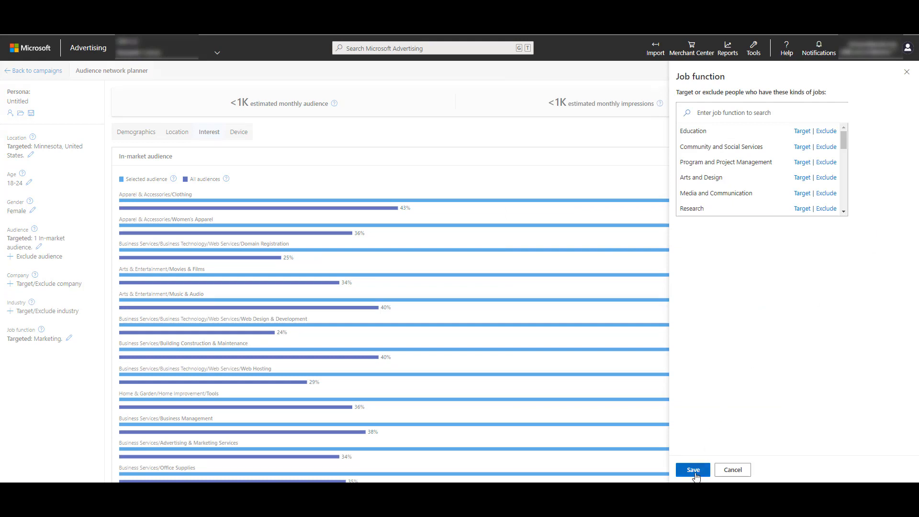
pyautogui.click(692, 470)
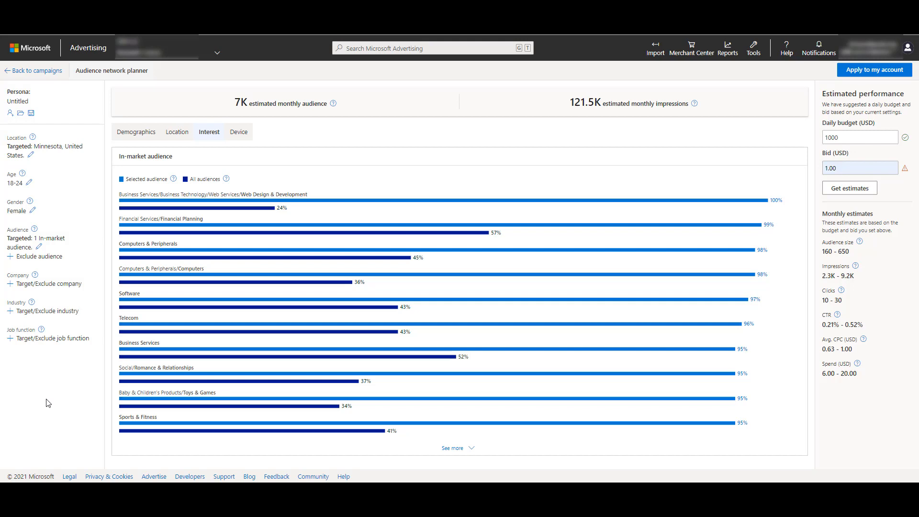
pyautogui.moveTo(483, 393)
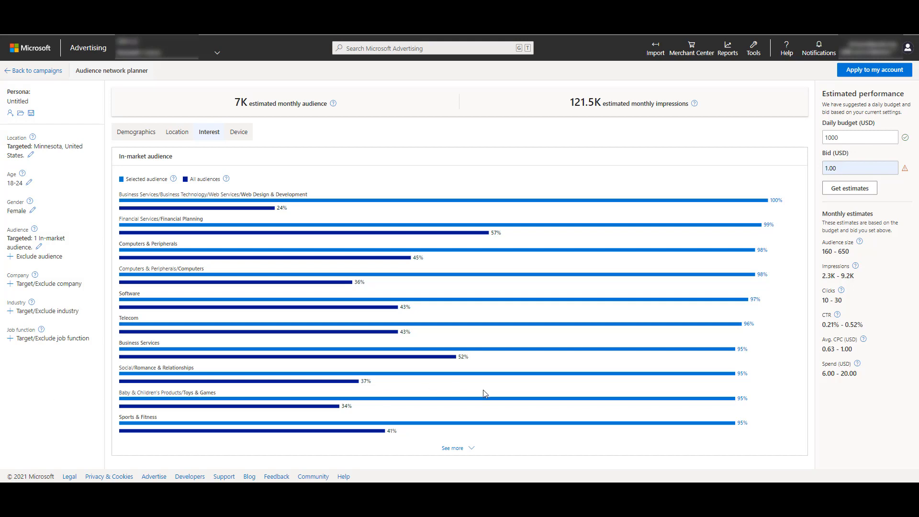
pyautogui.moveTo(906, 172)
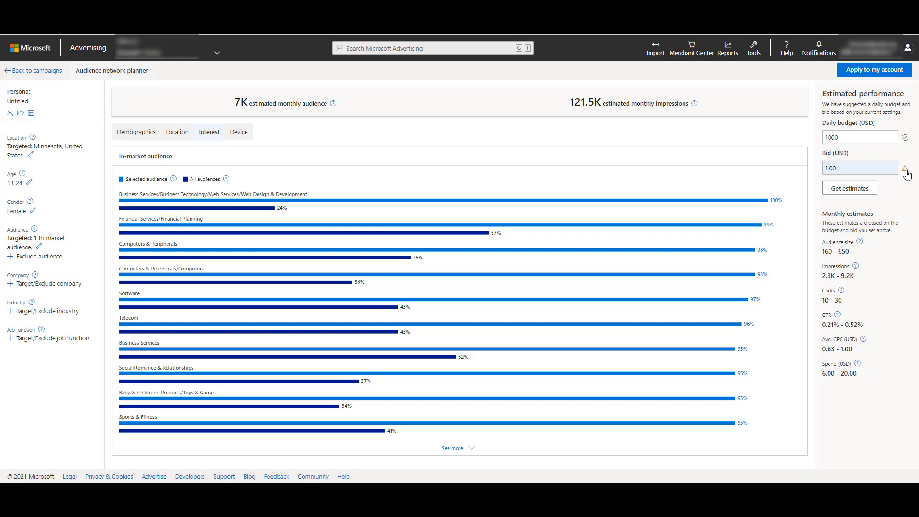
# Step: Check the bid warning, set the bid to 5 and refresh the monthly estimates
pyautogui.click(905, 169)
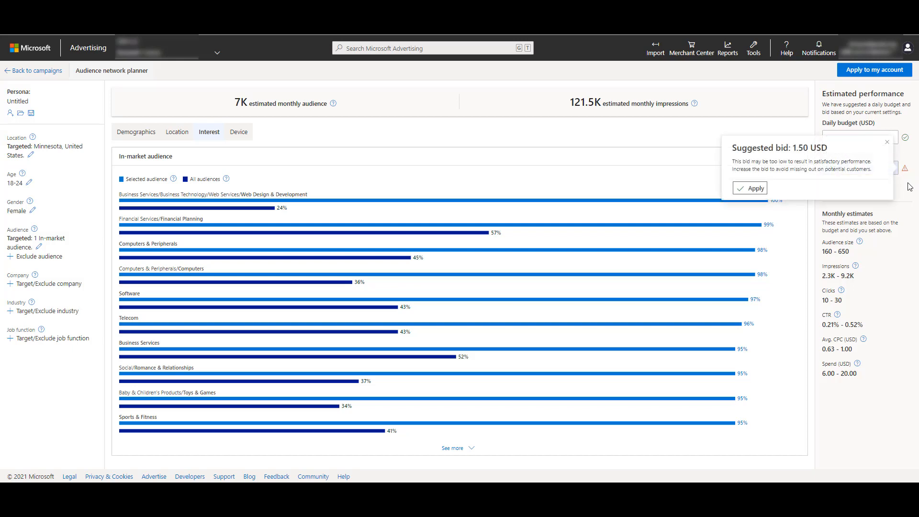
pyautogui.click(885, 142)
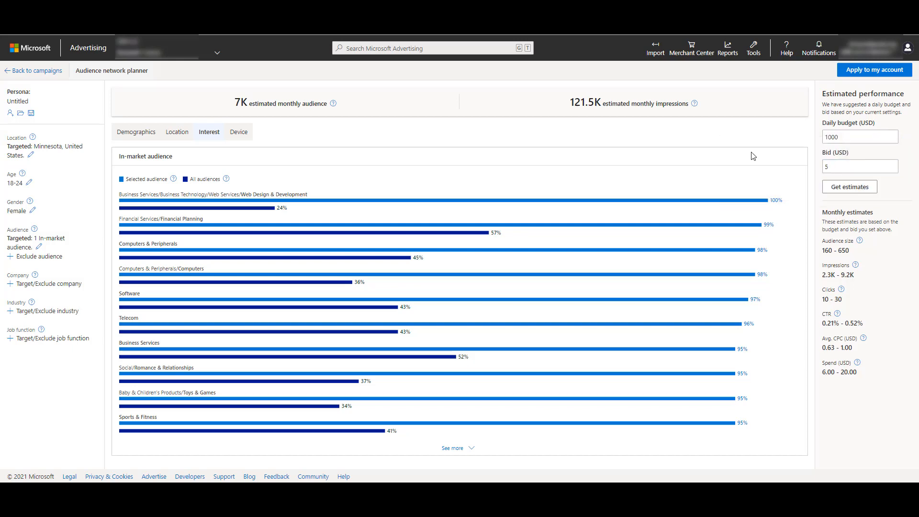
pyautogui.click(848, 187)
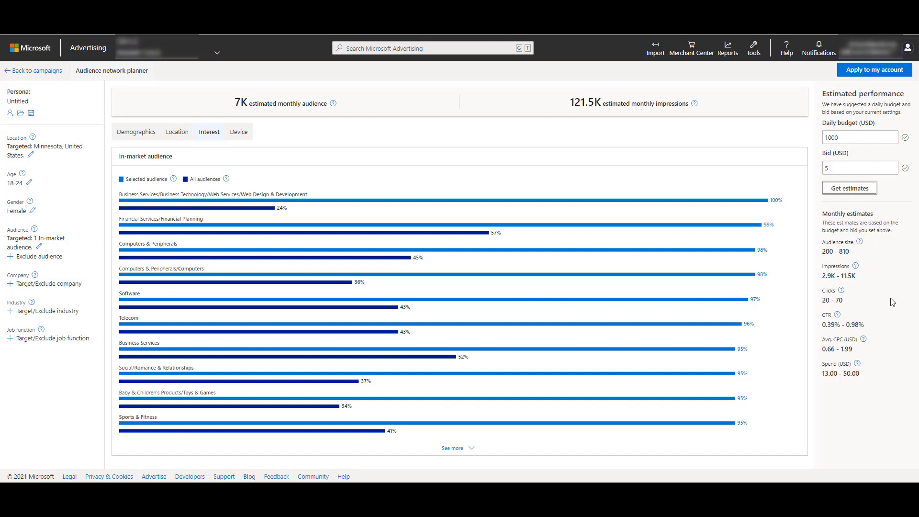
pyautogui.moveTo(873, 69)
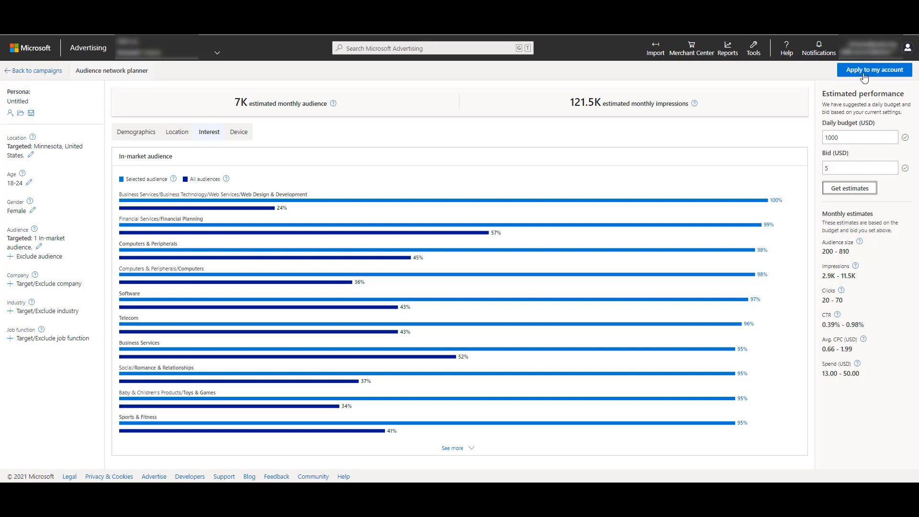
# Step: Create new audience campaign 'Audience Ads' with ad group 'Minnesota' and view the campaigns list
pyautogui.click(873, 69)
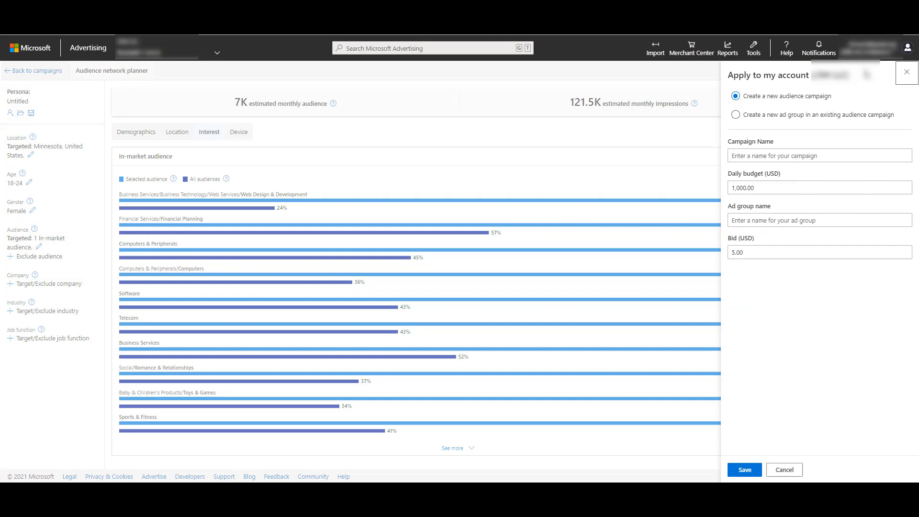
pyautogui.moveTo(859, 88)
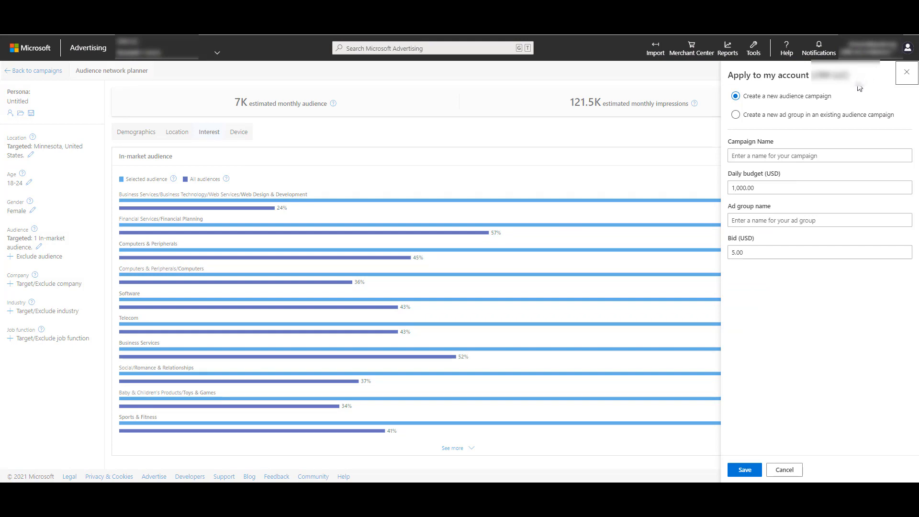
pyautogui.click(735, 114)
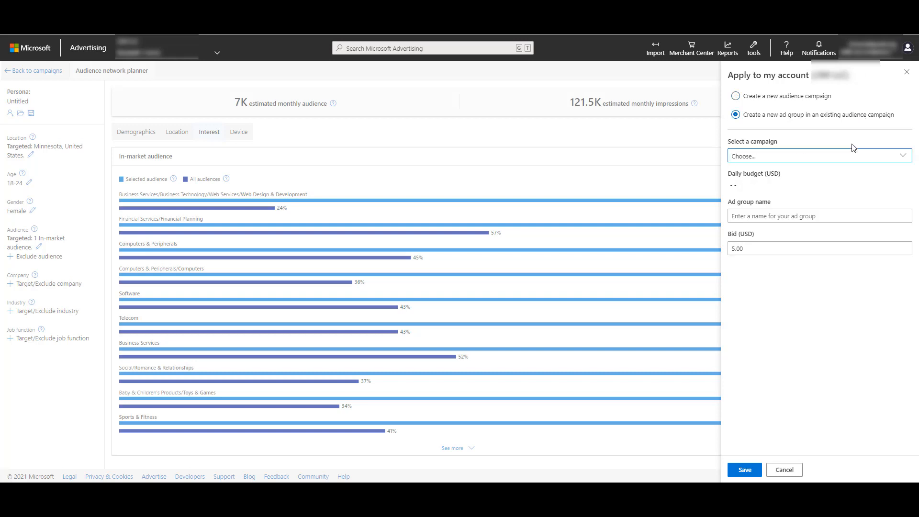
pyautogui.click(735, 95)
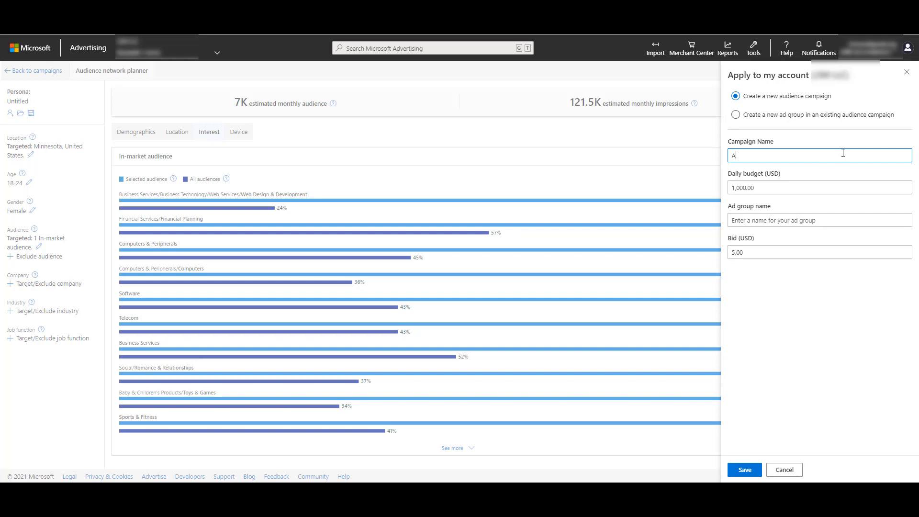
pyautogui.write('Audience Ads')
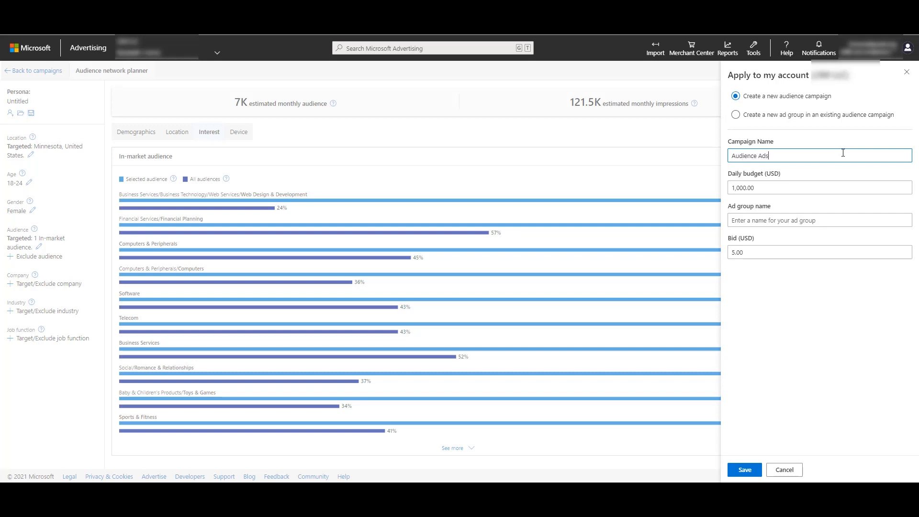
pyautogui.click(788, 187)
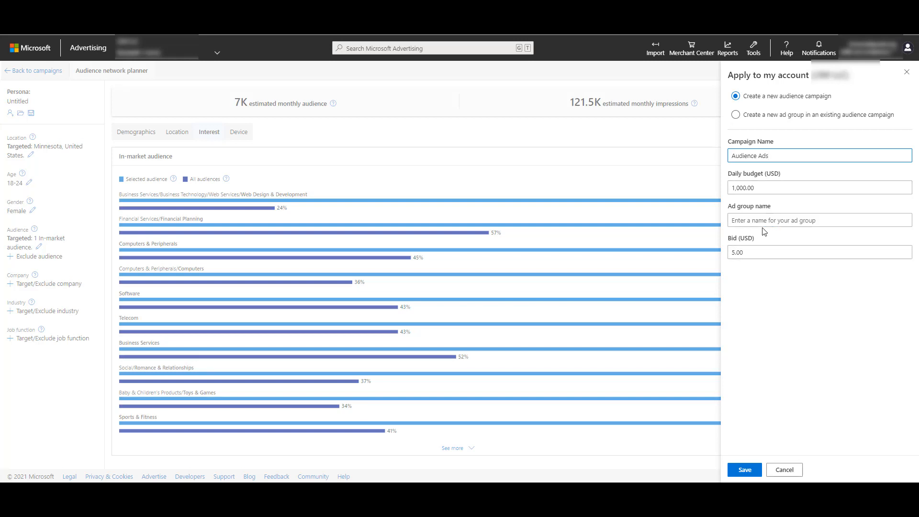
pyautogui.write('Minnesota')
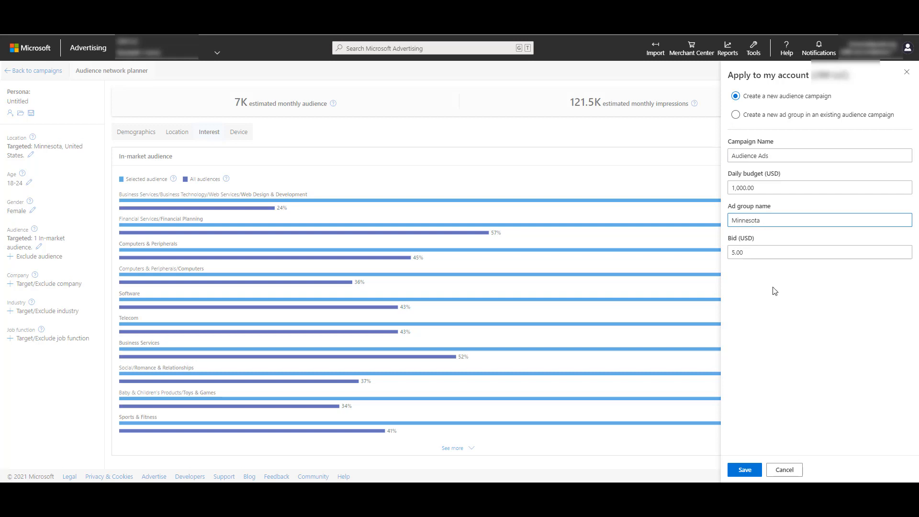
pyautogui.click(743, 469)
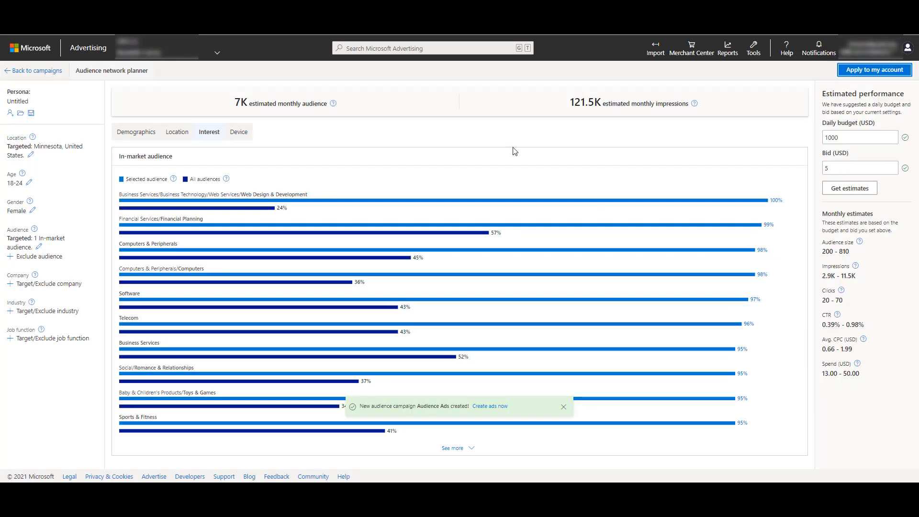
pyautogui.click(34, 71)
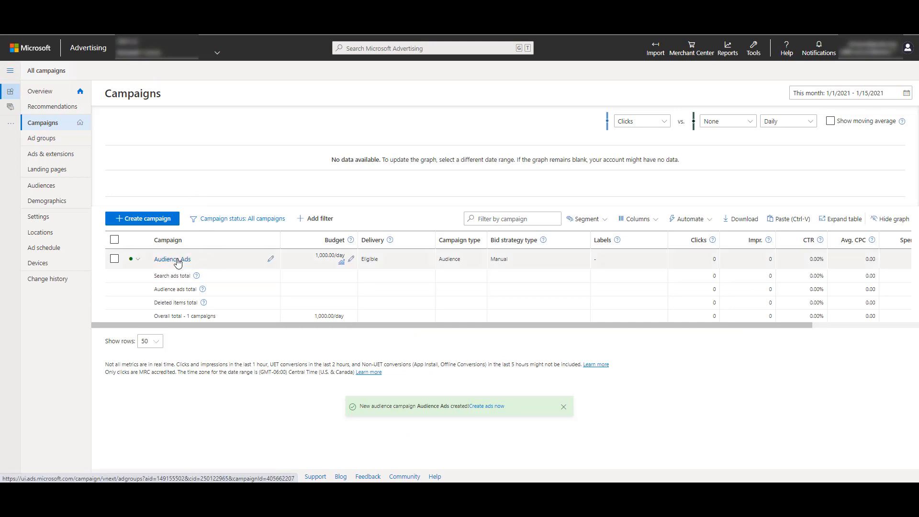
# Step: Drill into the Audience Ads campaign and its Minnesota ad group's Ads page
pyautogui.click(172, 259)
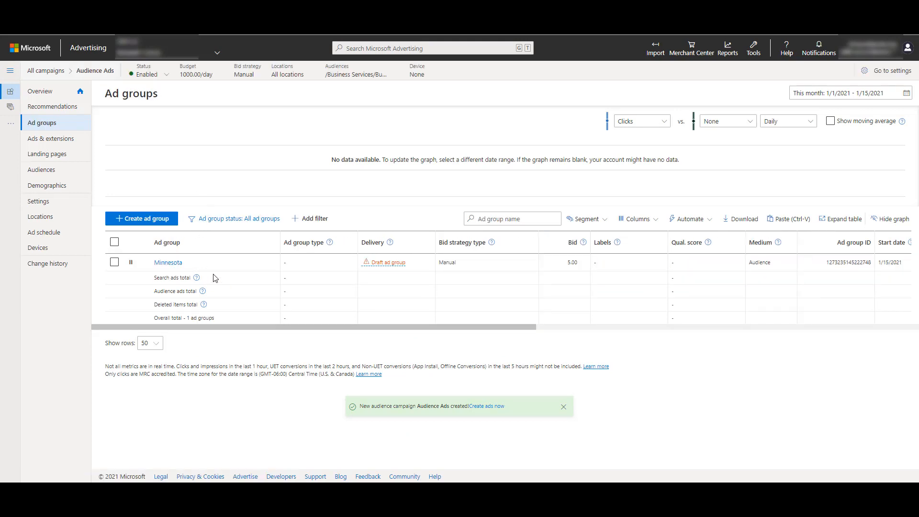
pyautogui.click(168, 262)
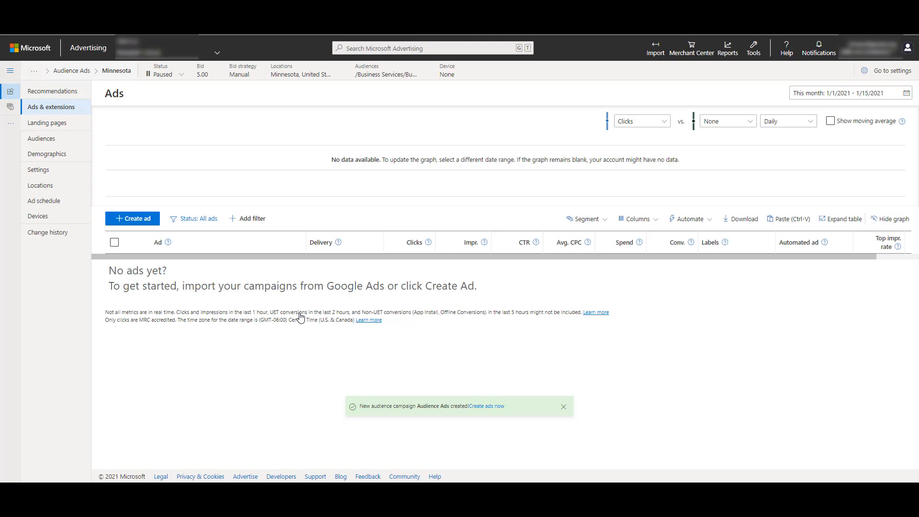